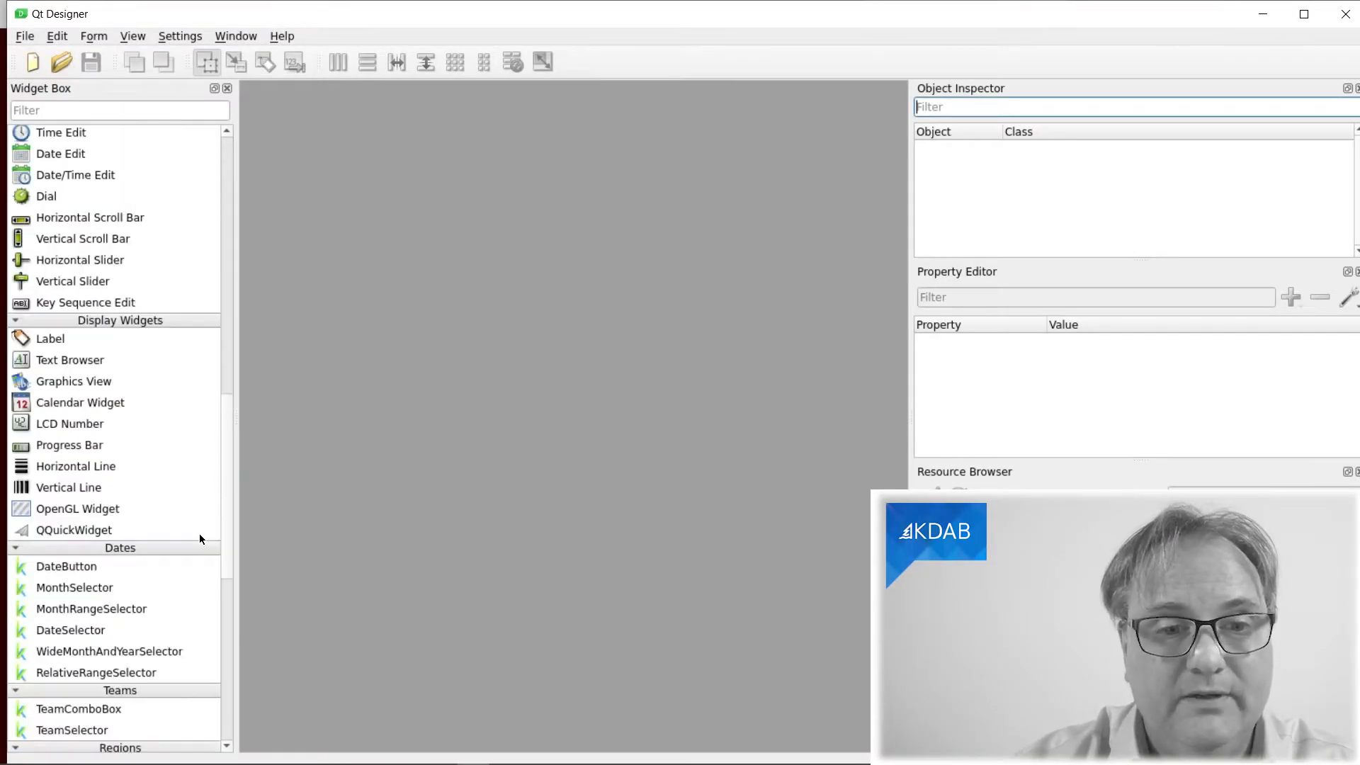
Show Qt Designer's About Plugins information from the Help menu after scrolling the Widget Box
scroll("down", 3)
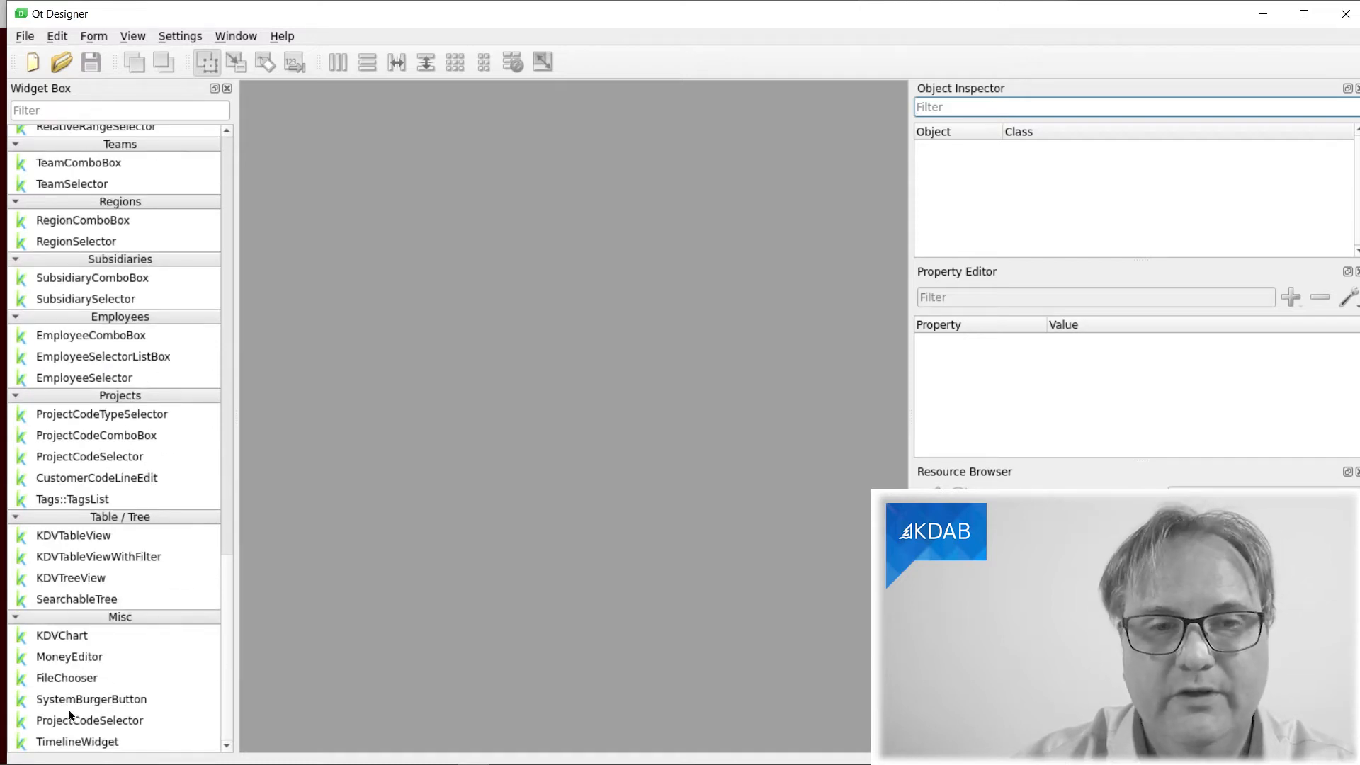
mouse_move(332, 83)
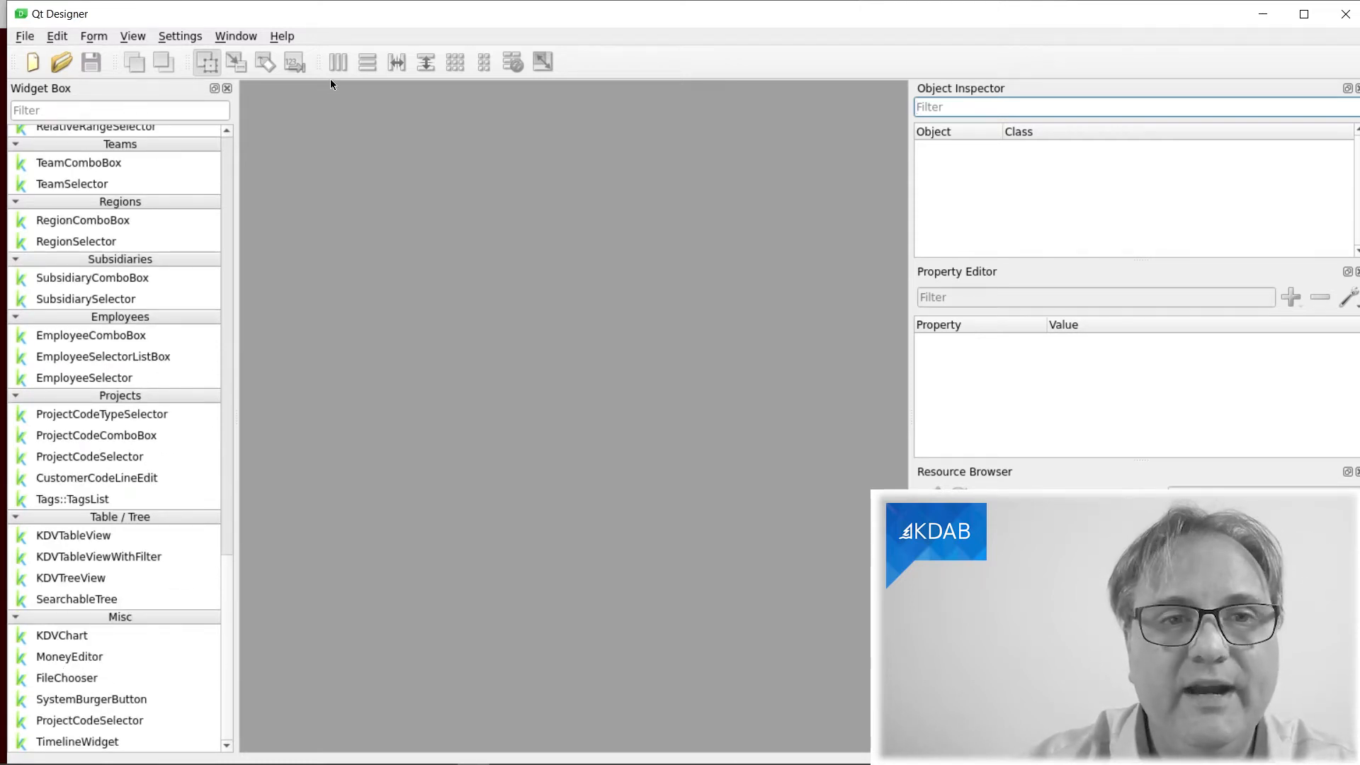
left_click(282, 35)
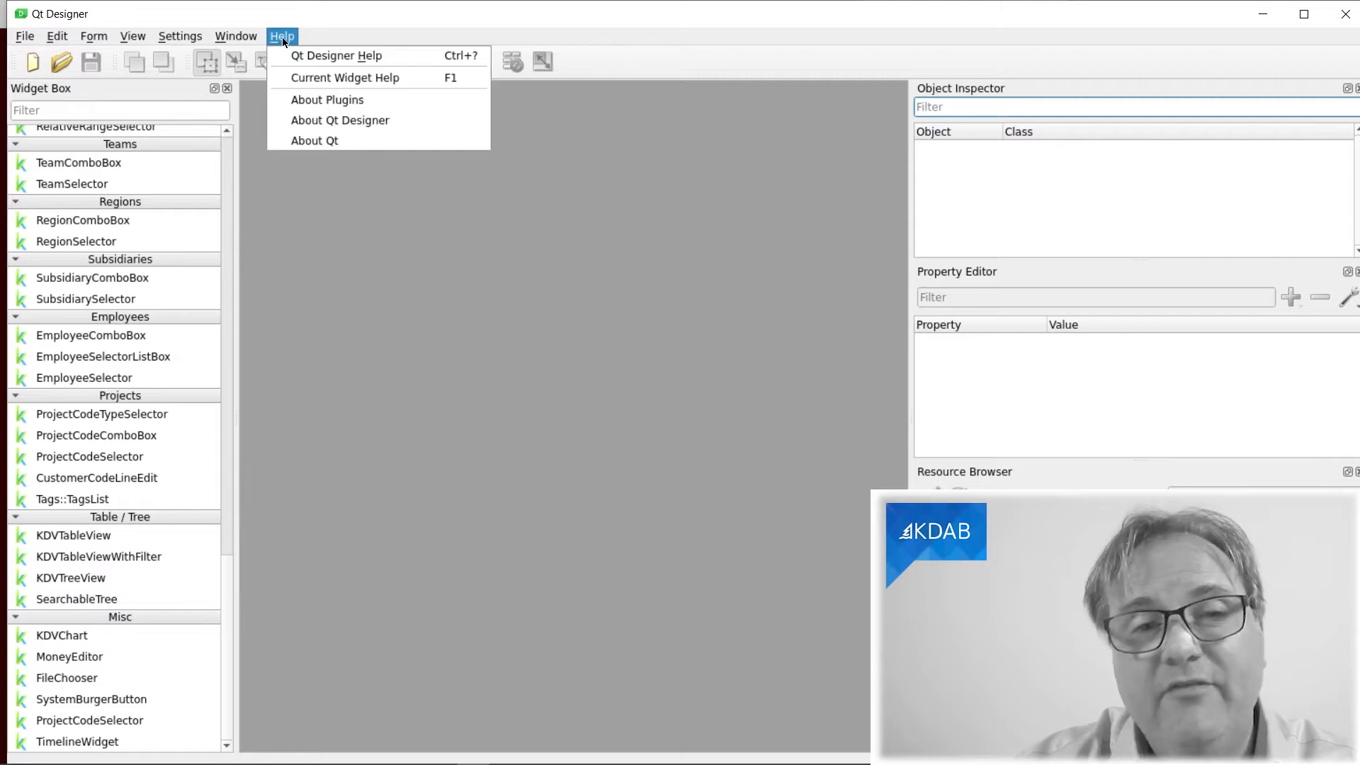
mouse_move(327, 99)
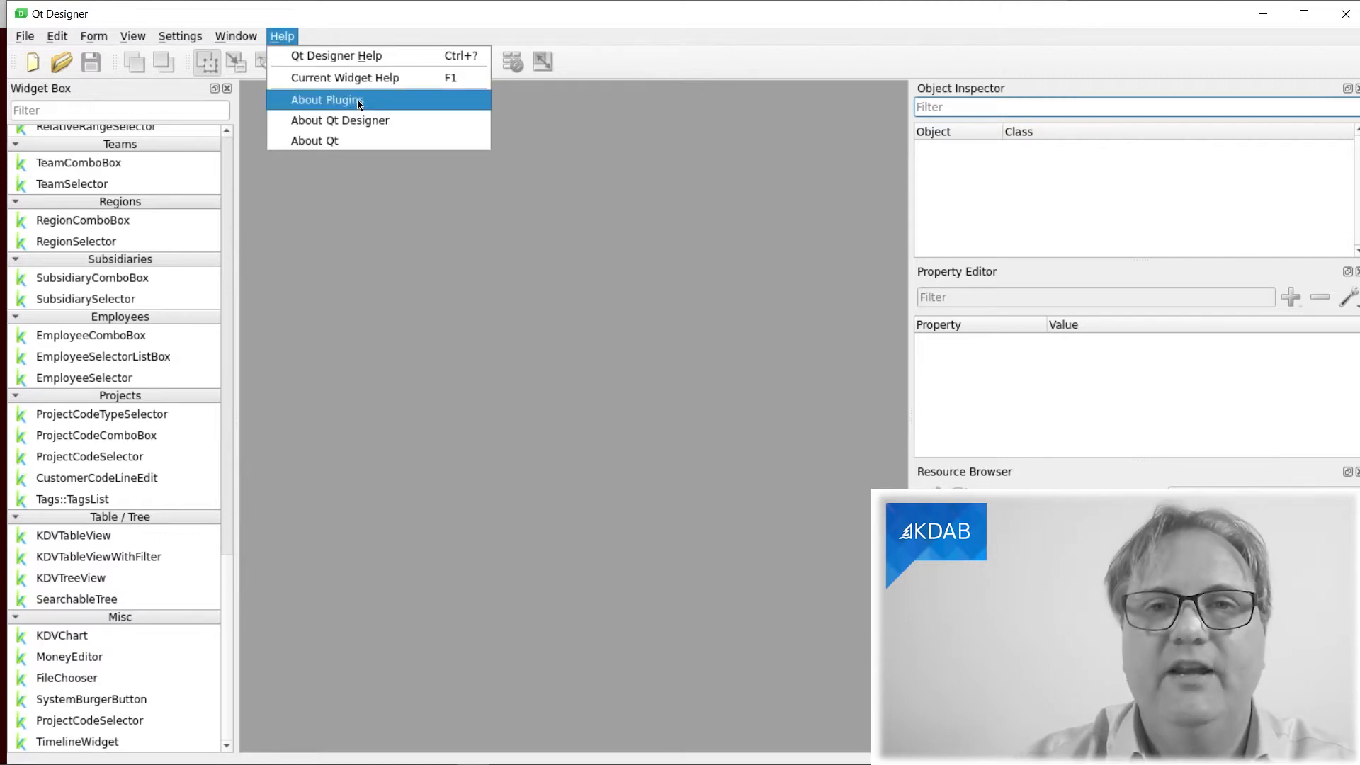
left_click(327, 100)
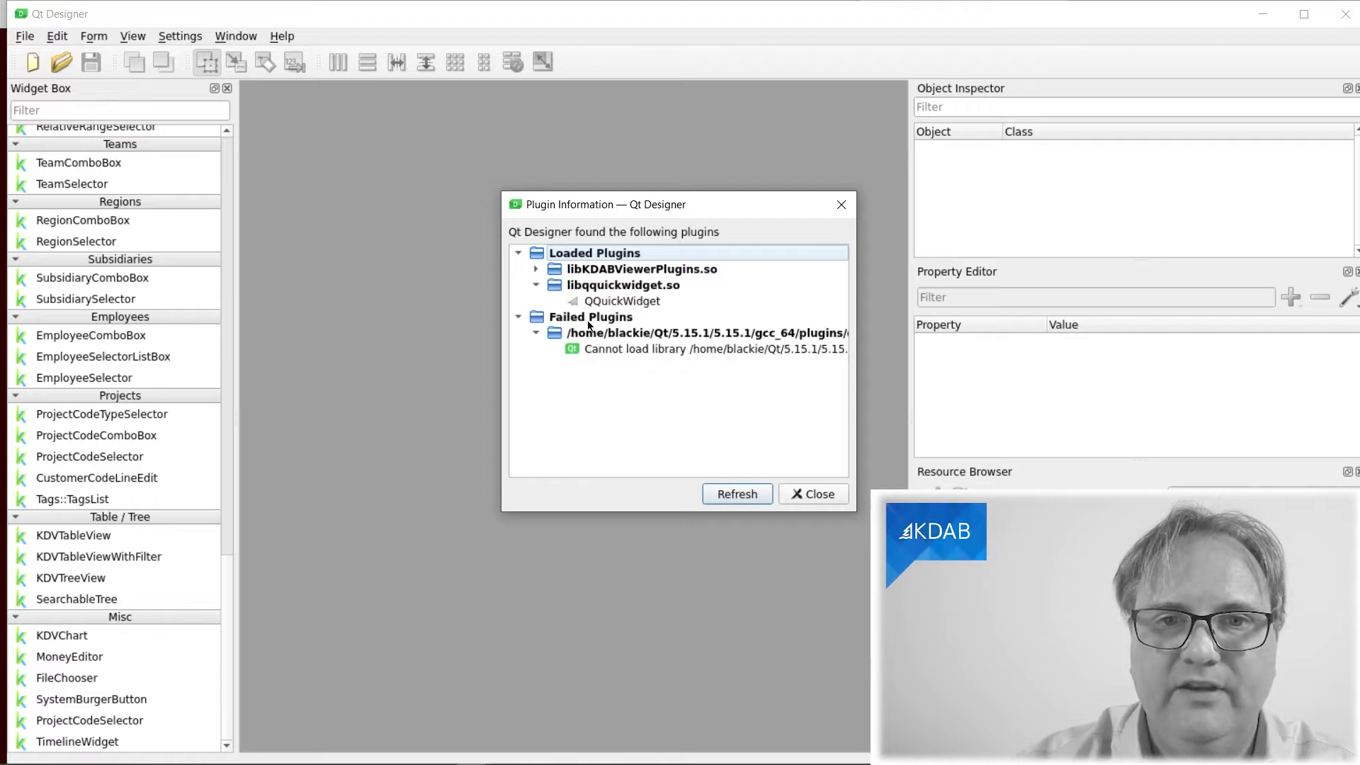
mouse_move(511, 350)
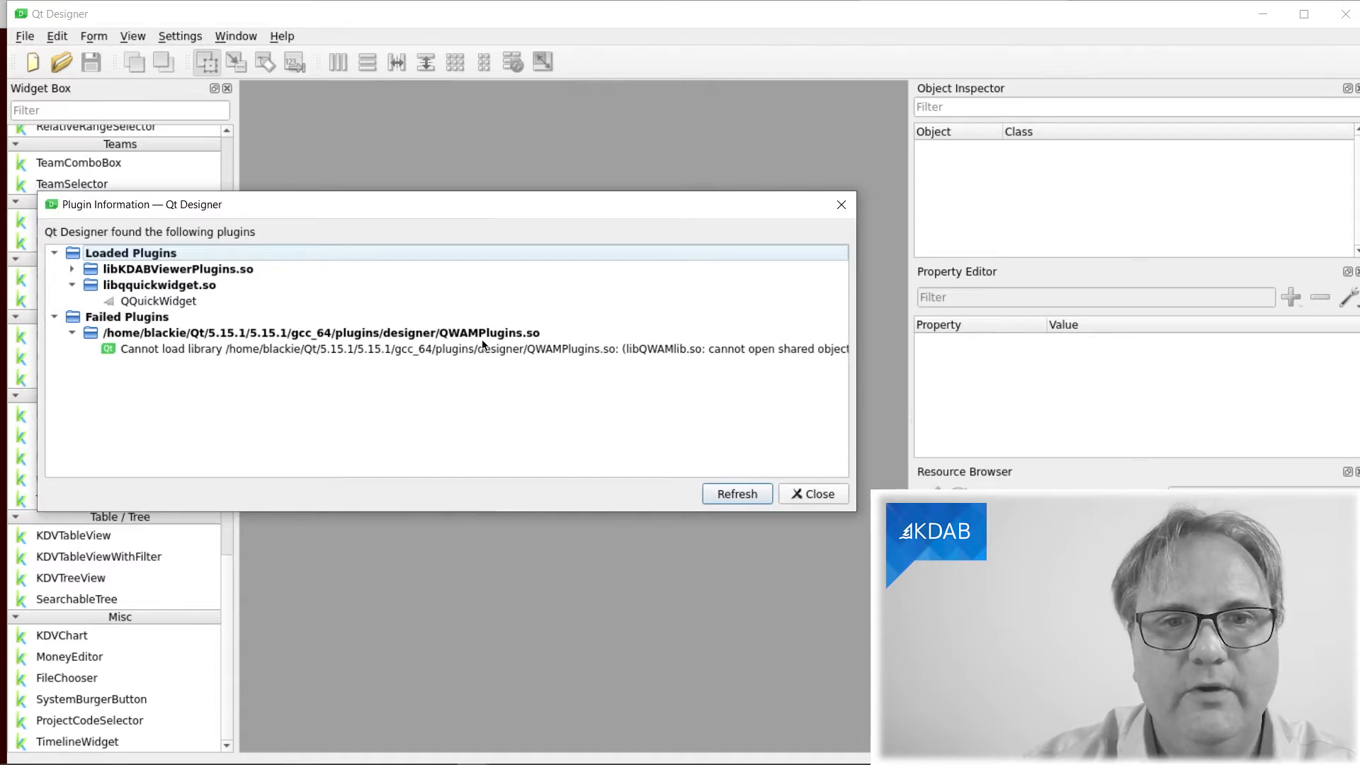
mouse_move(602, 358)
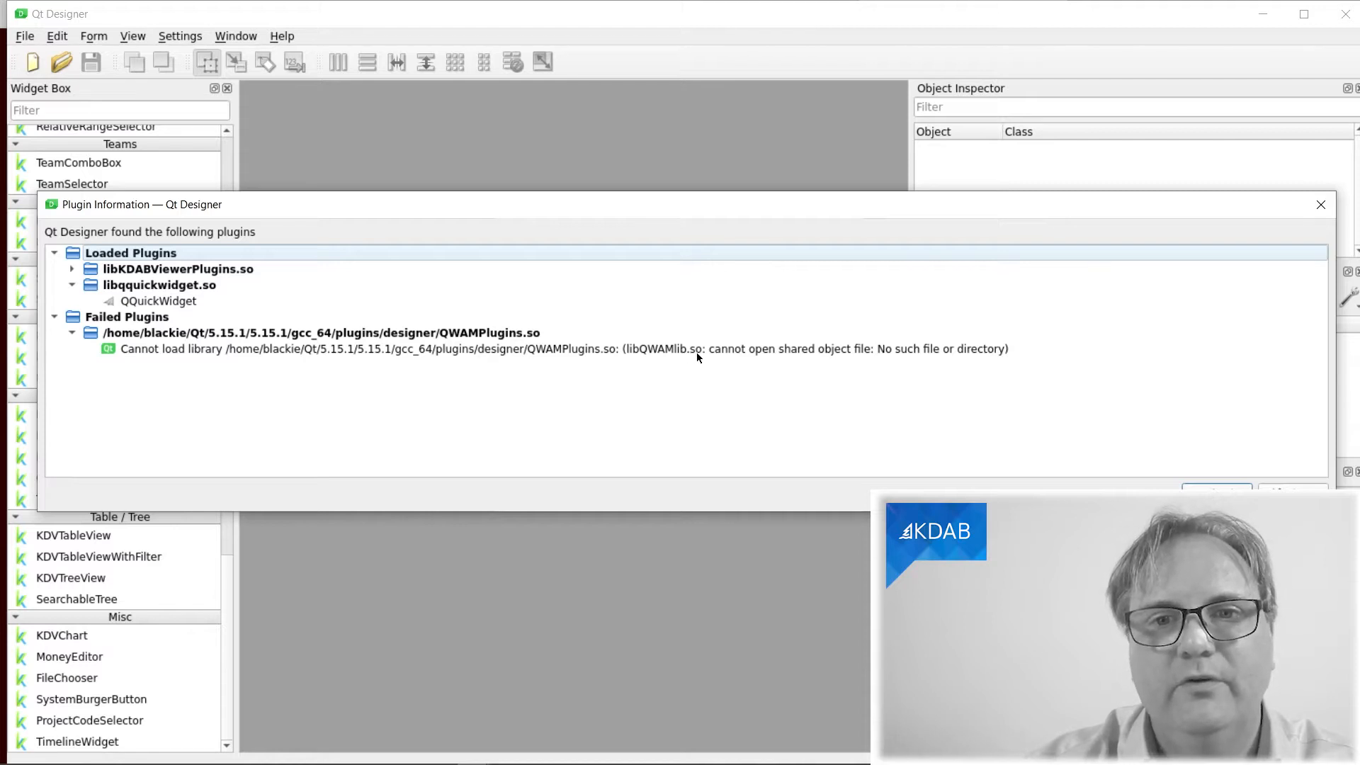
mouse_move(697, 348)
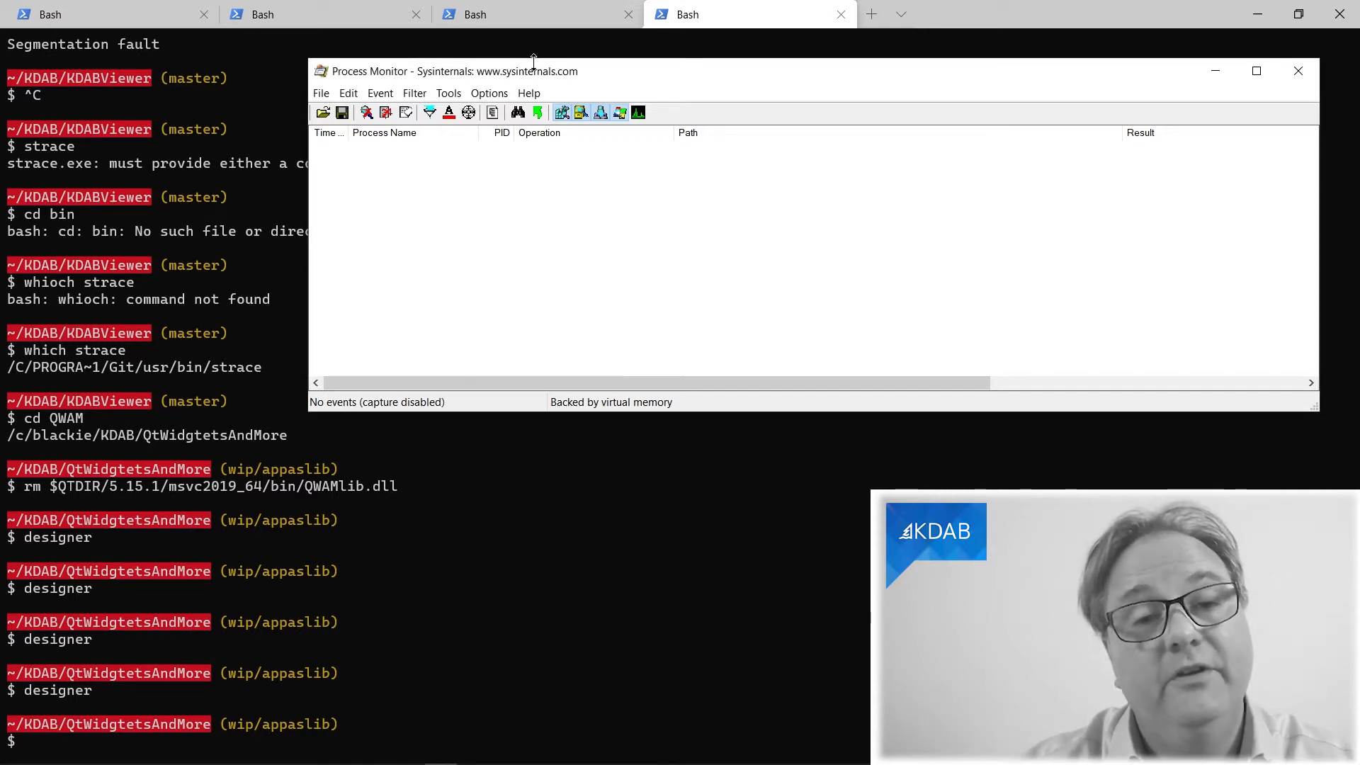
mouse_move(578, 76)
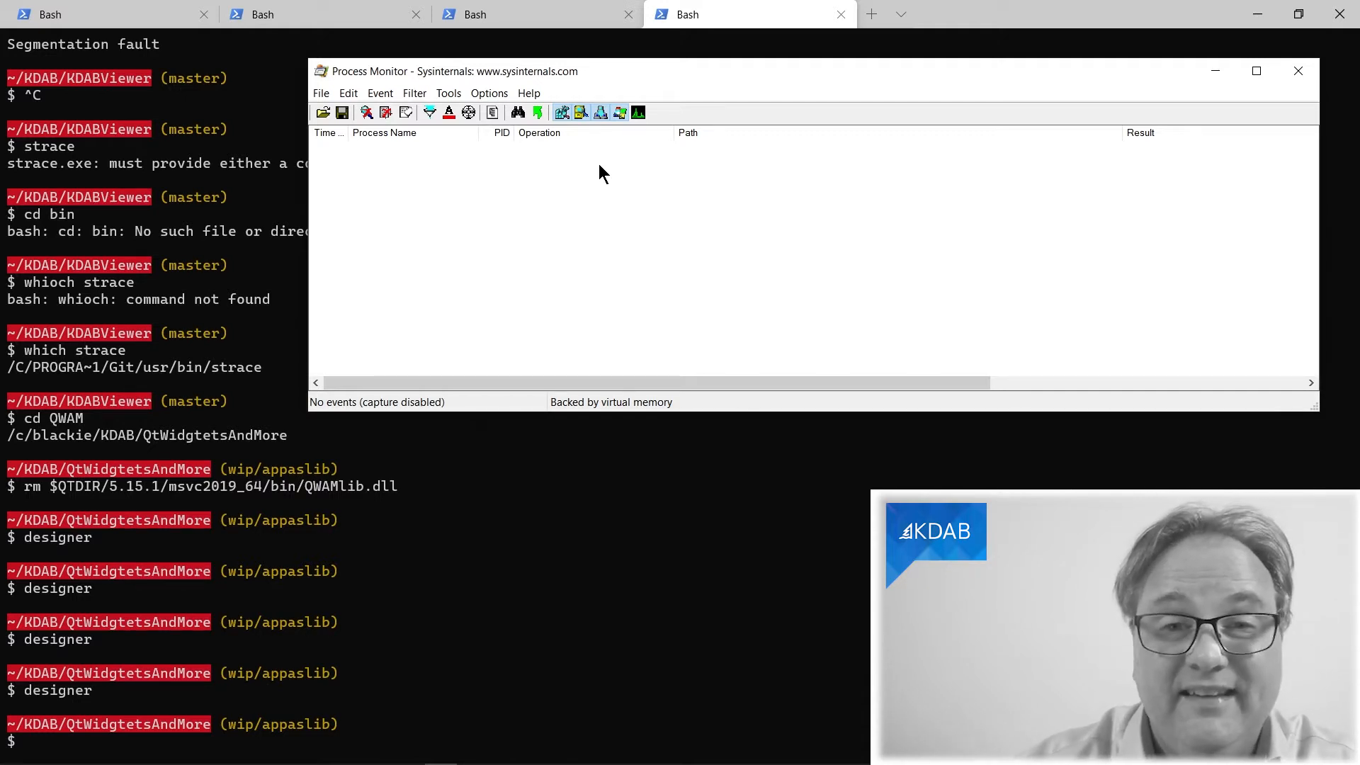
mouse_move(387, 171)
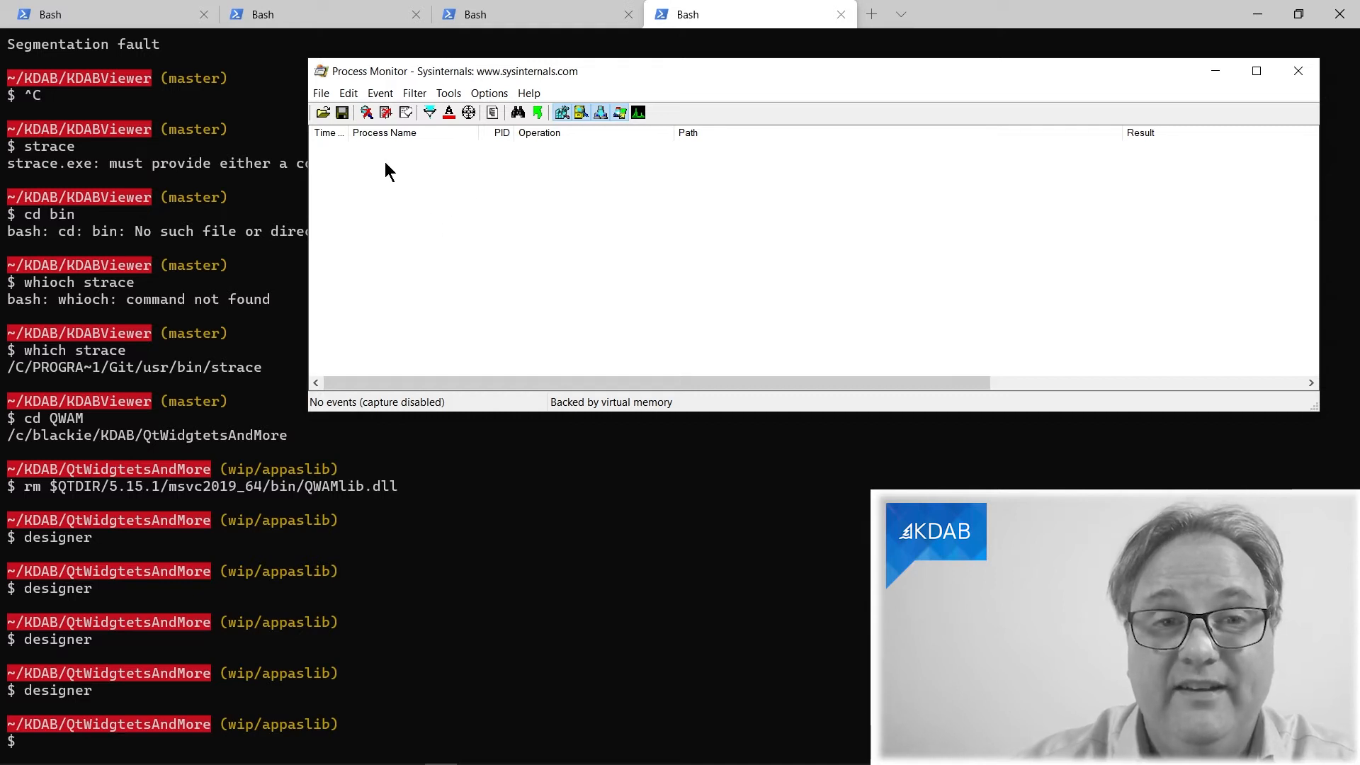
mouse_move(349, 94)
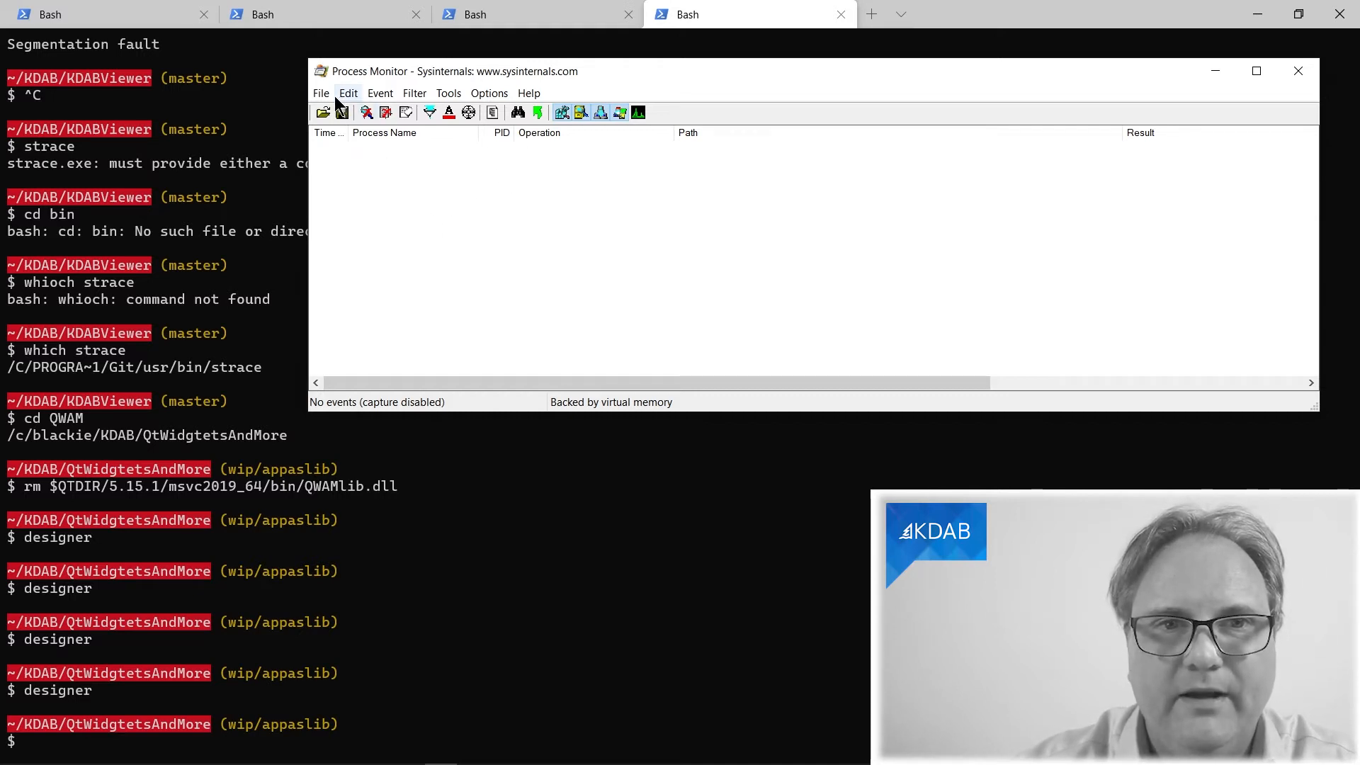
Clear the displayed events via Edit and start capturing system events
left_click(322, 94)
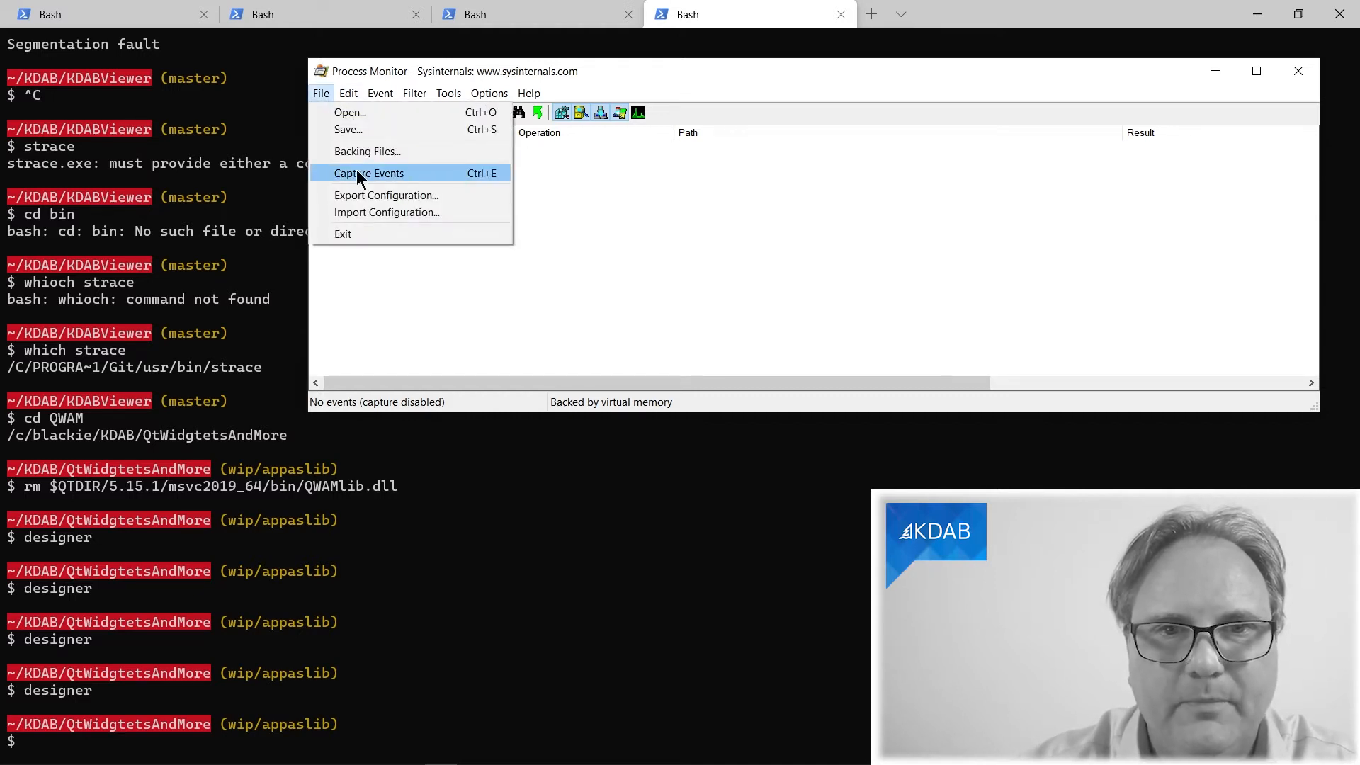
left_click(348, 93)
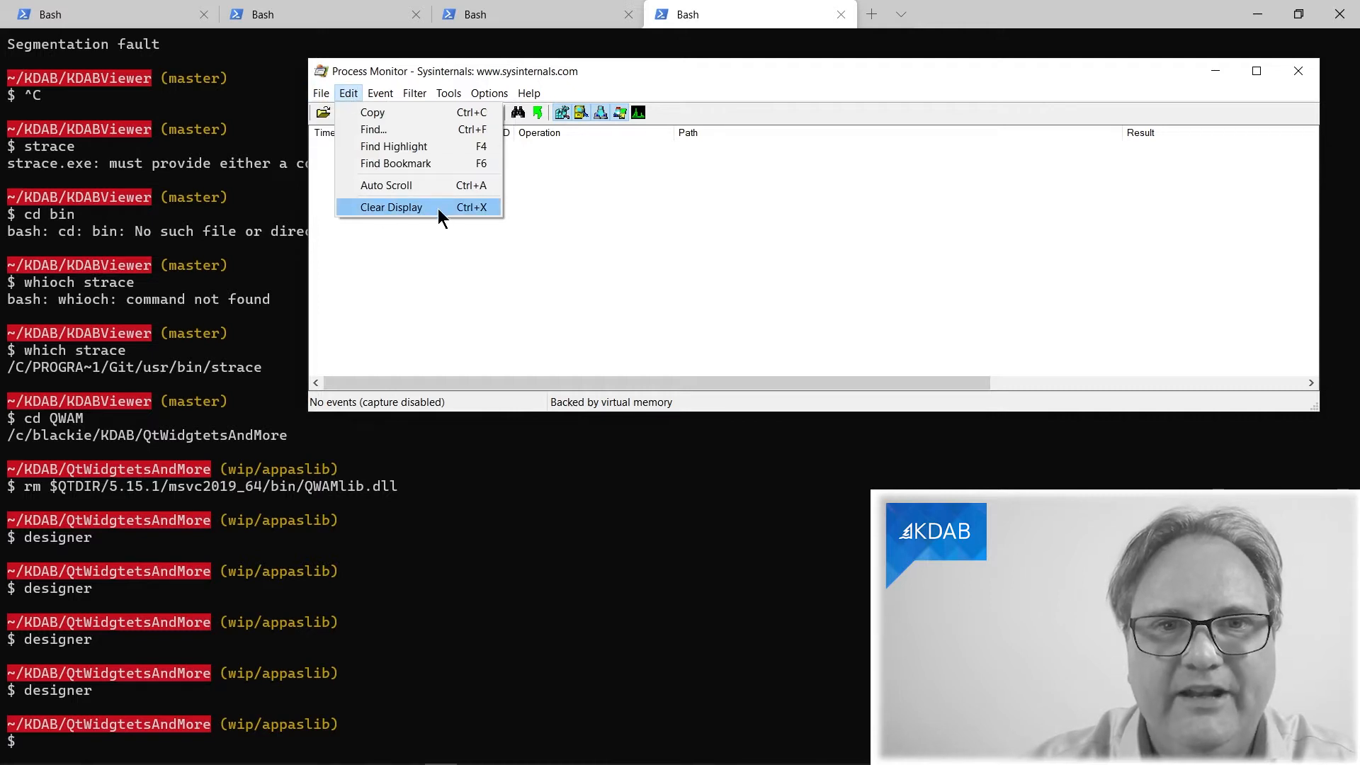
left_click(391, 207)
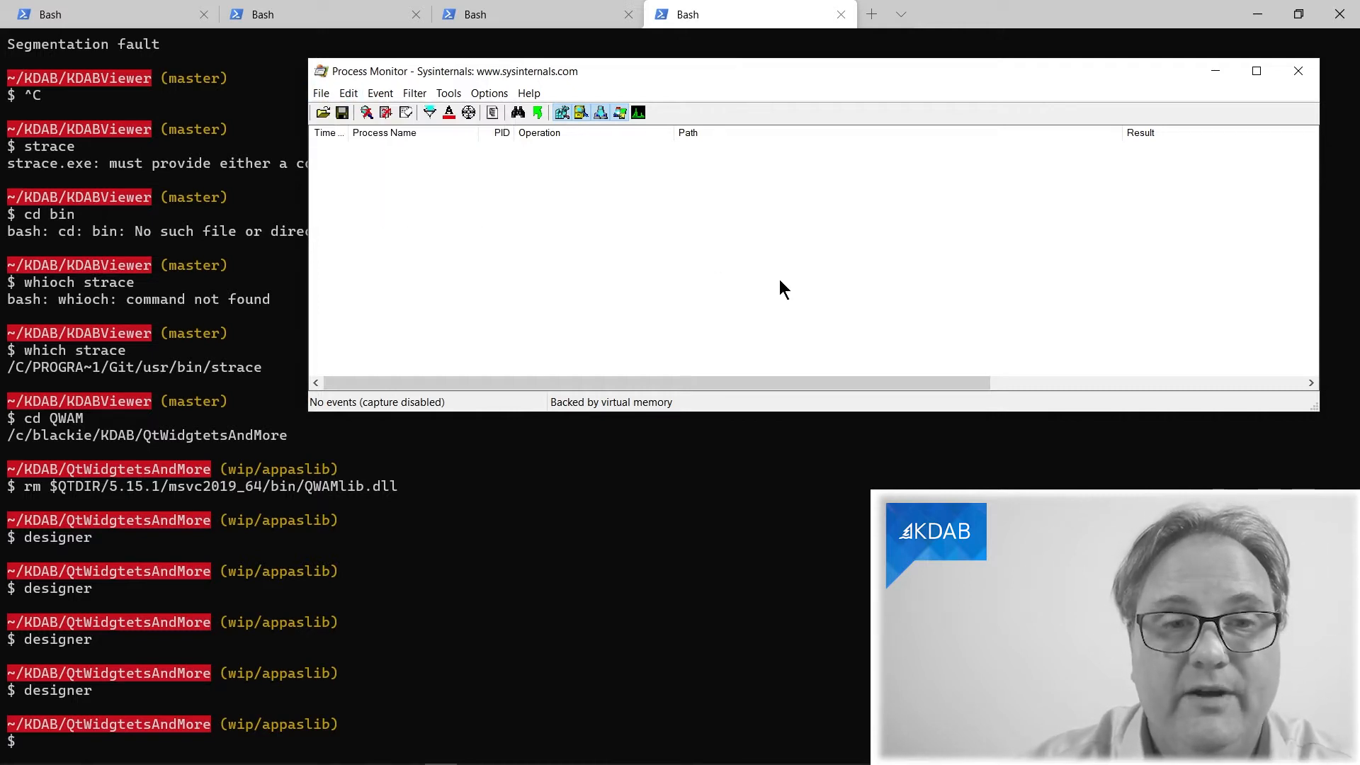
left_click(320, 94)
type("designer")
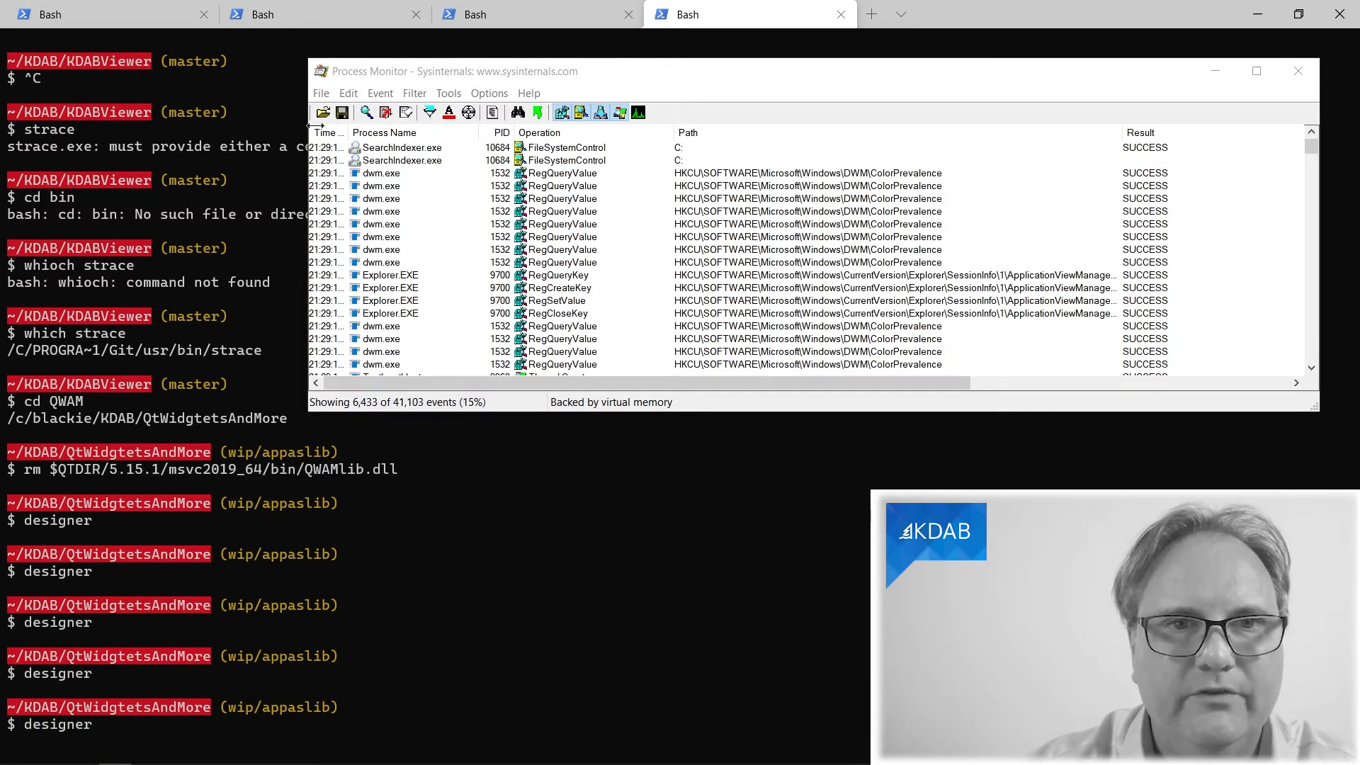
Stop the capture after Qt Designer launches, dismiss its New Form prompt, and maximize Process Monitor
left_click(321, 94)
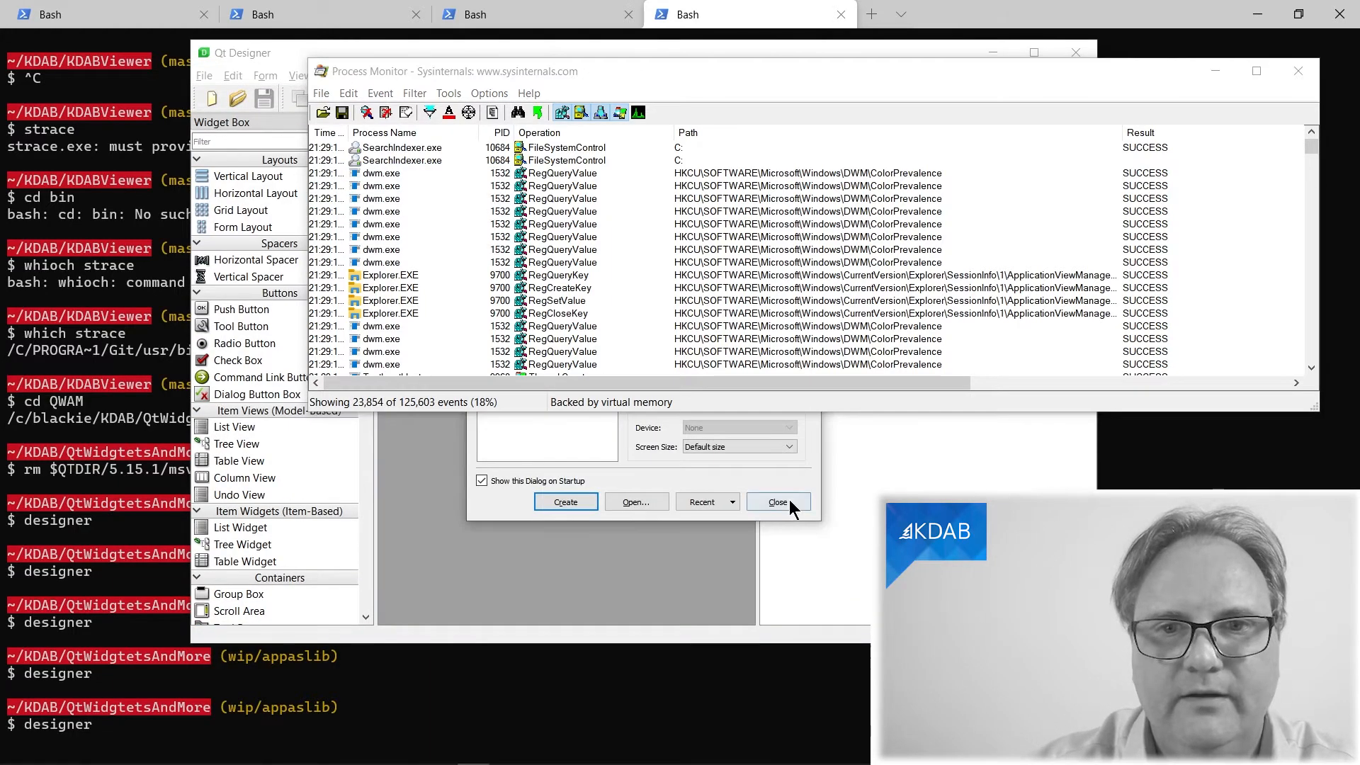
left_click(778, 501)
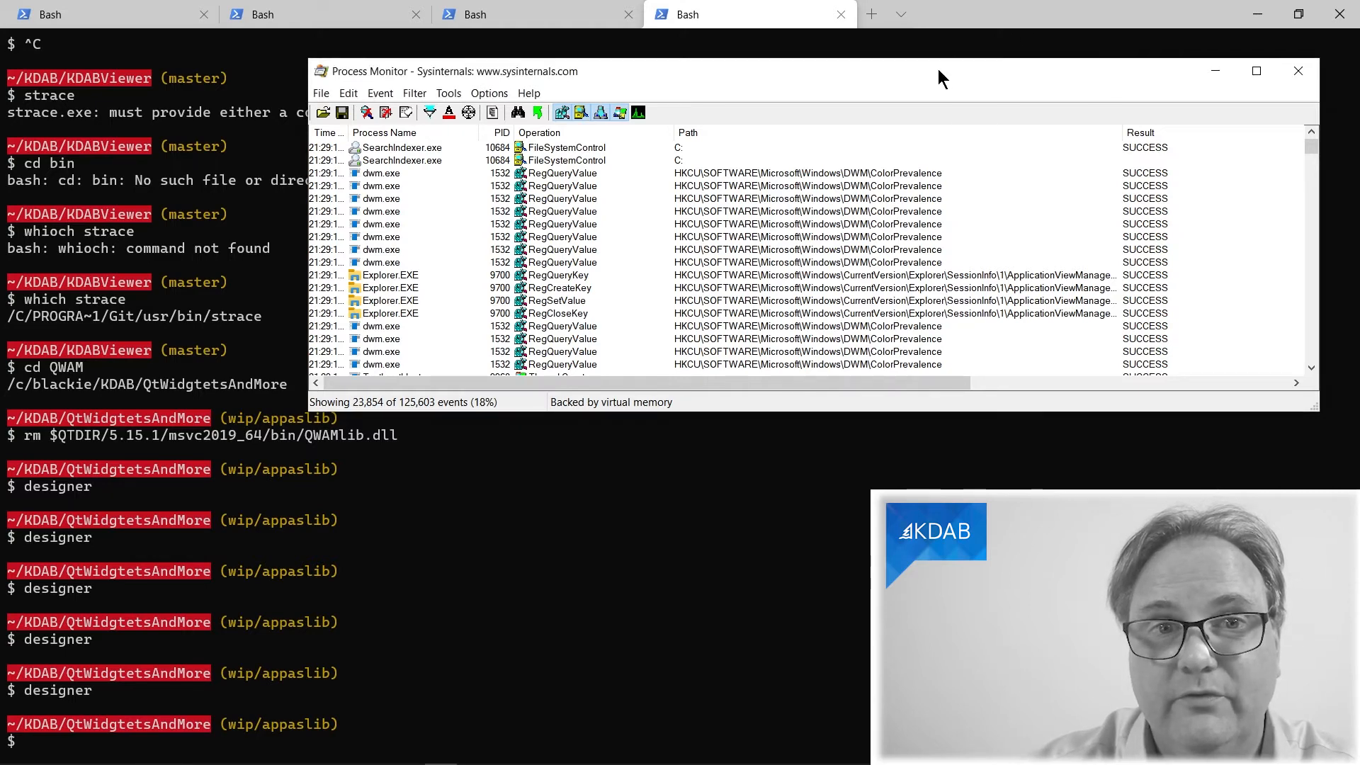
left_click(1257, 71)
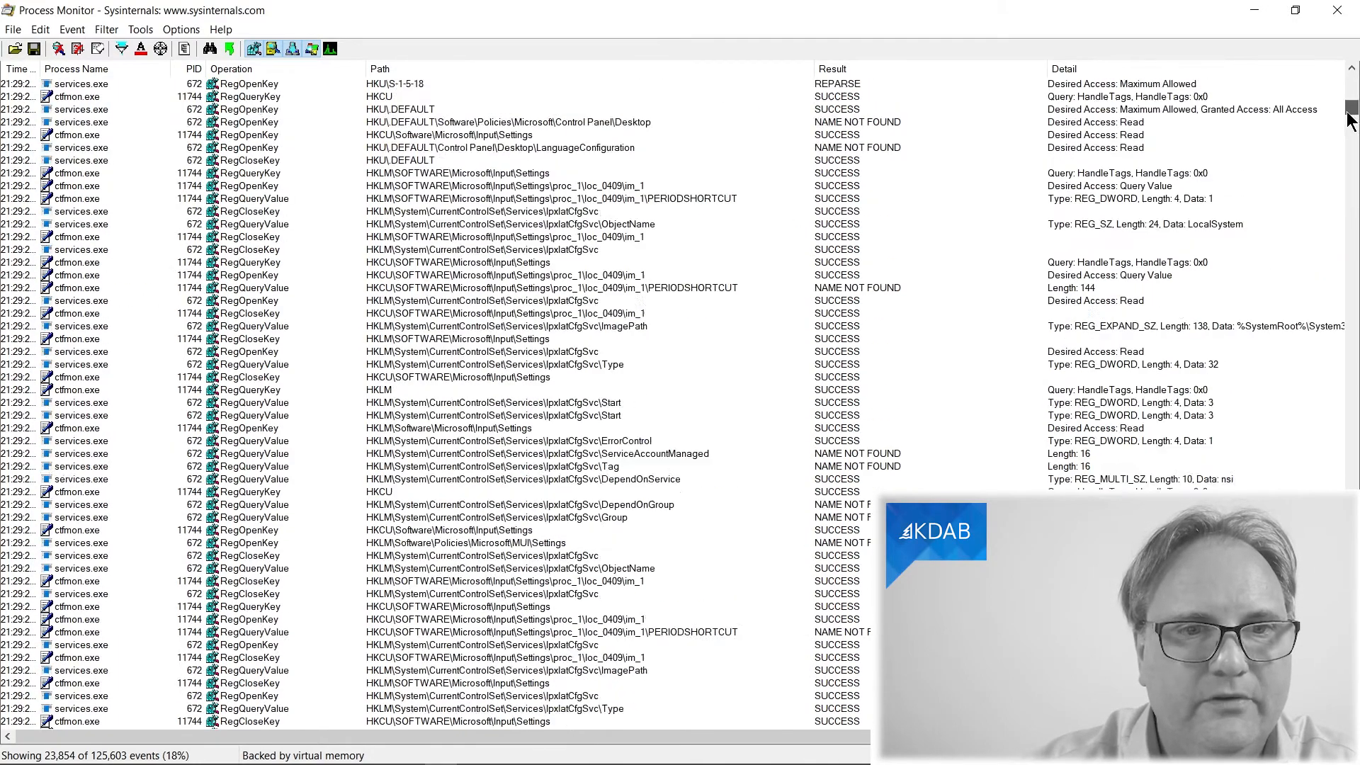
Narrow the trace to designer.exe events via the context menu and scroll to the plugin entries
scroll("down", 3)
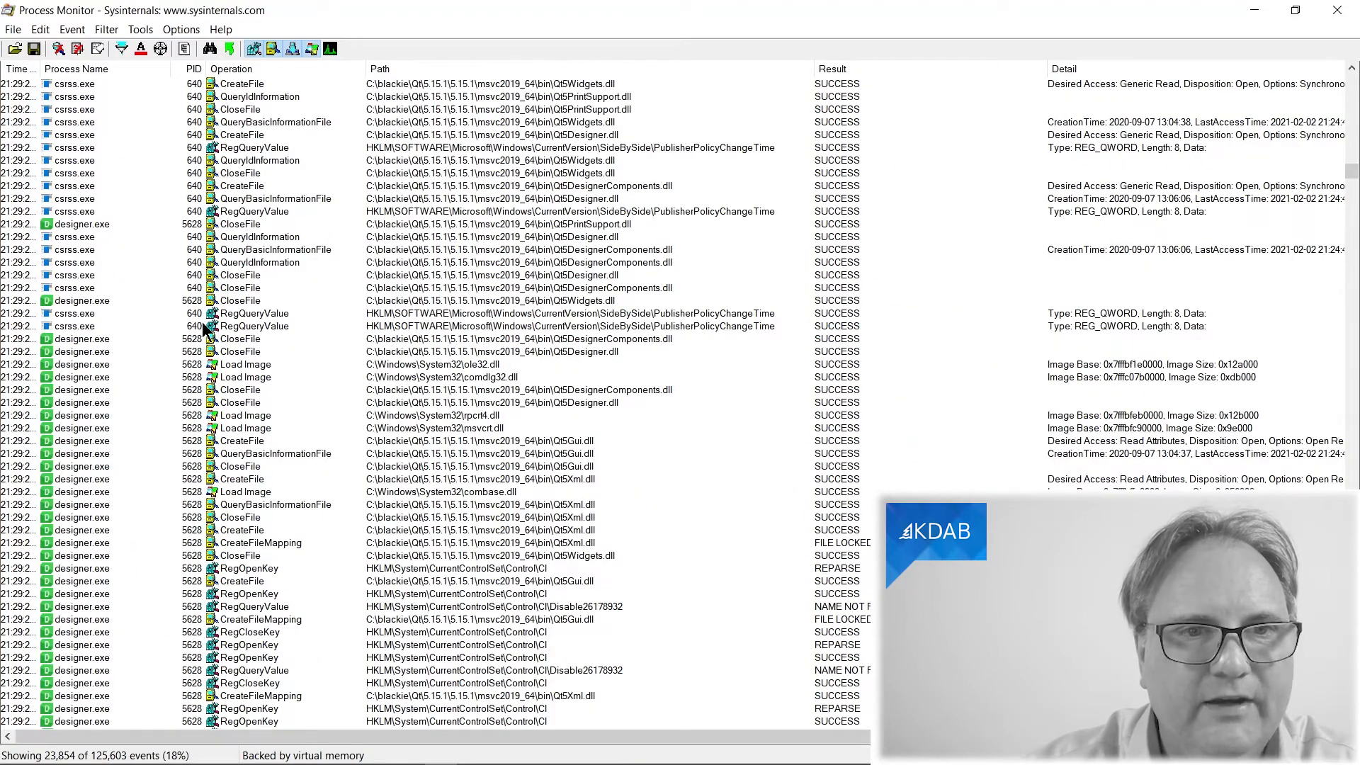
mouse_move(106, 516)
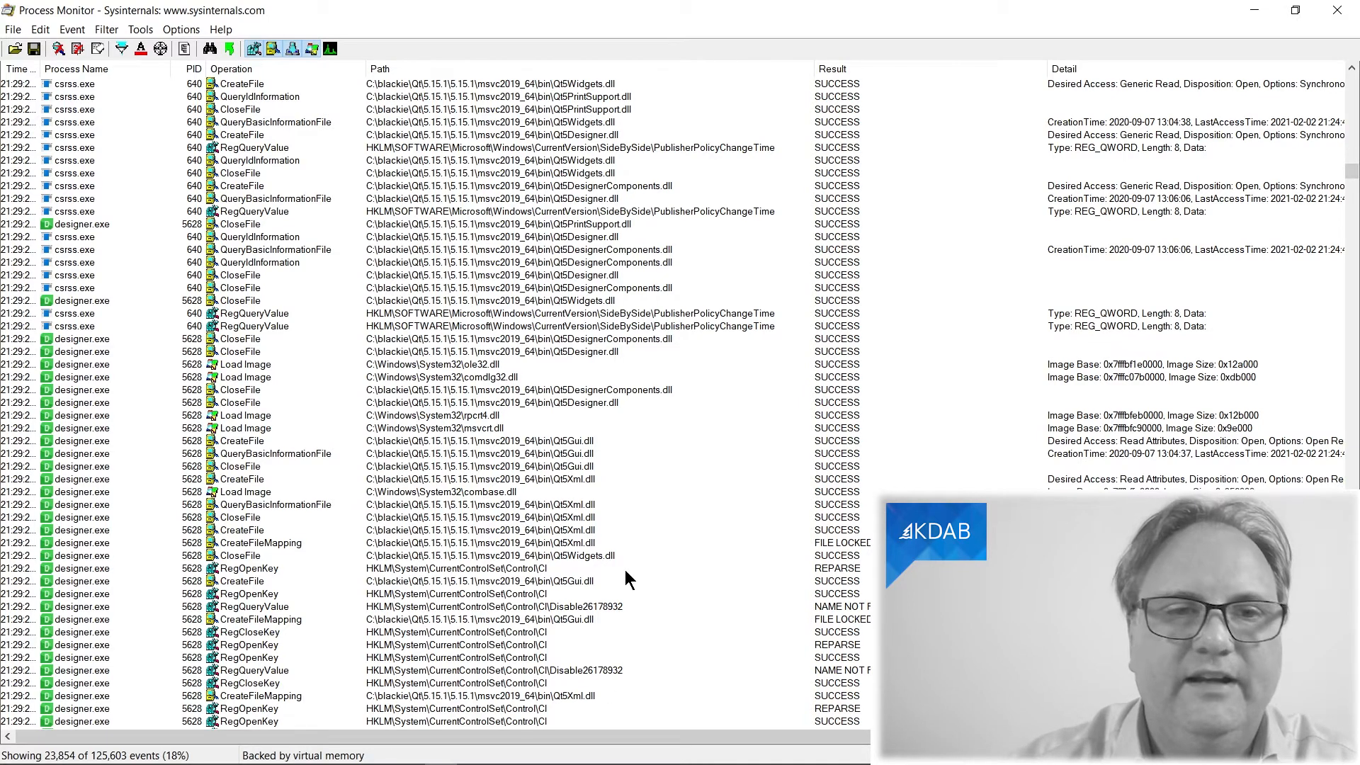
right_click(82, 402)
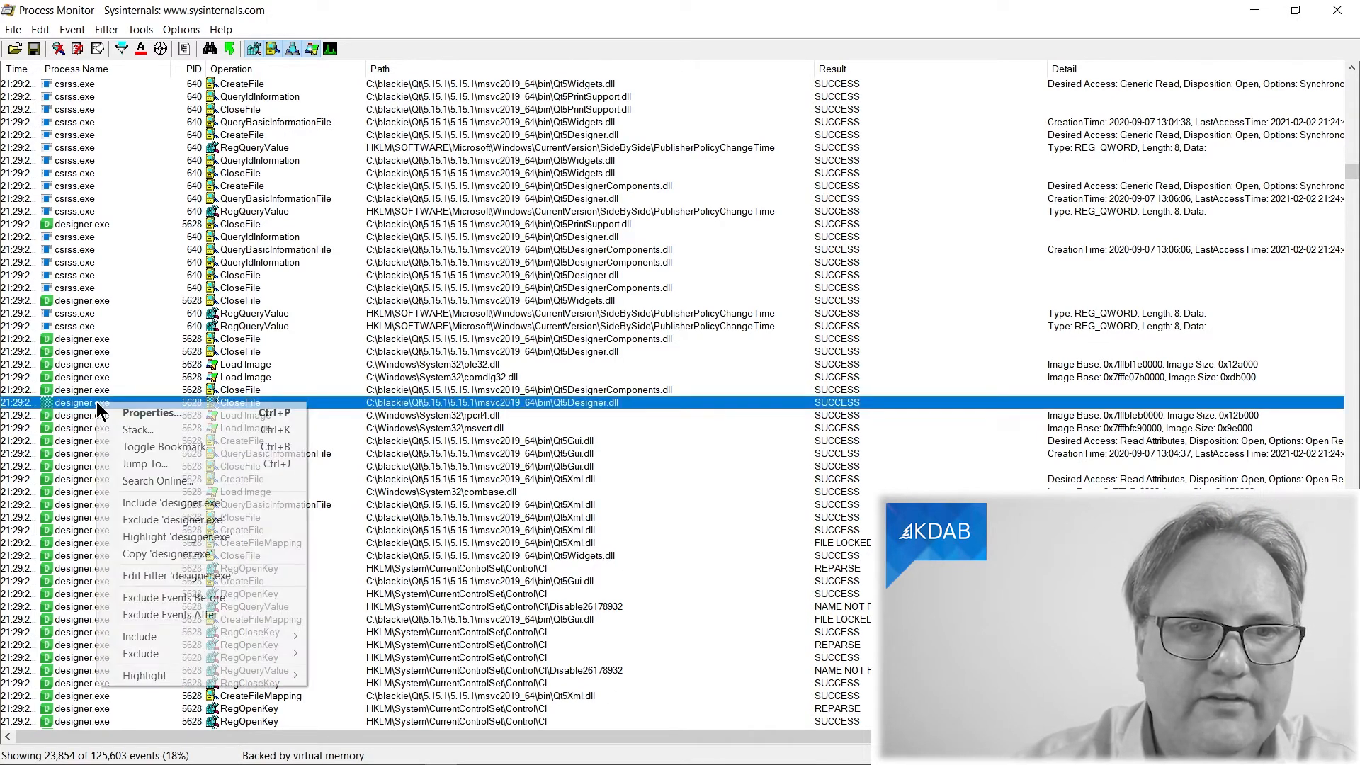
mouse_move(137, 429)
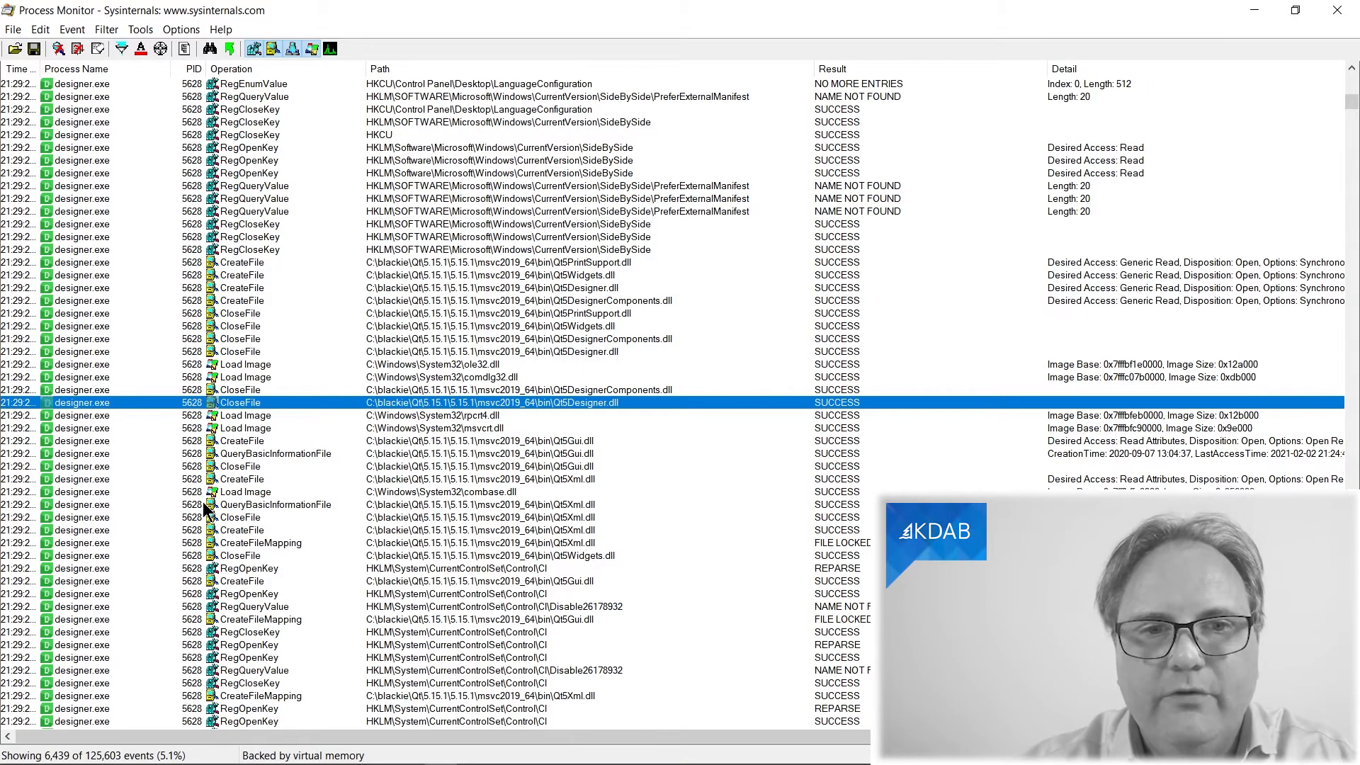
mouse_move(81, 314)
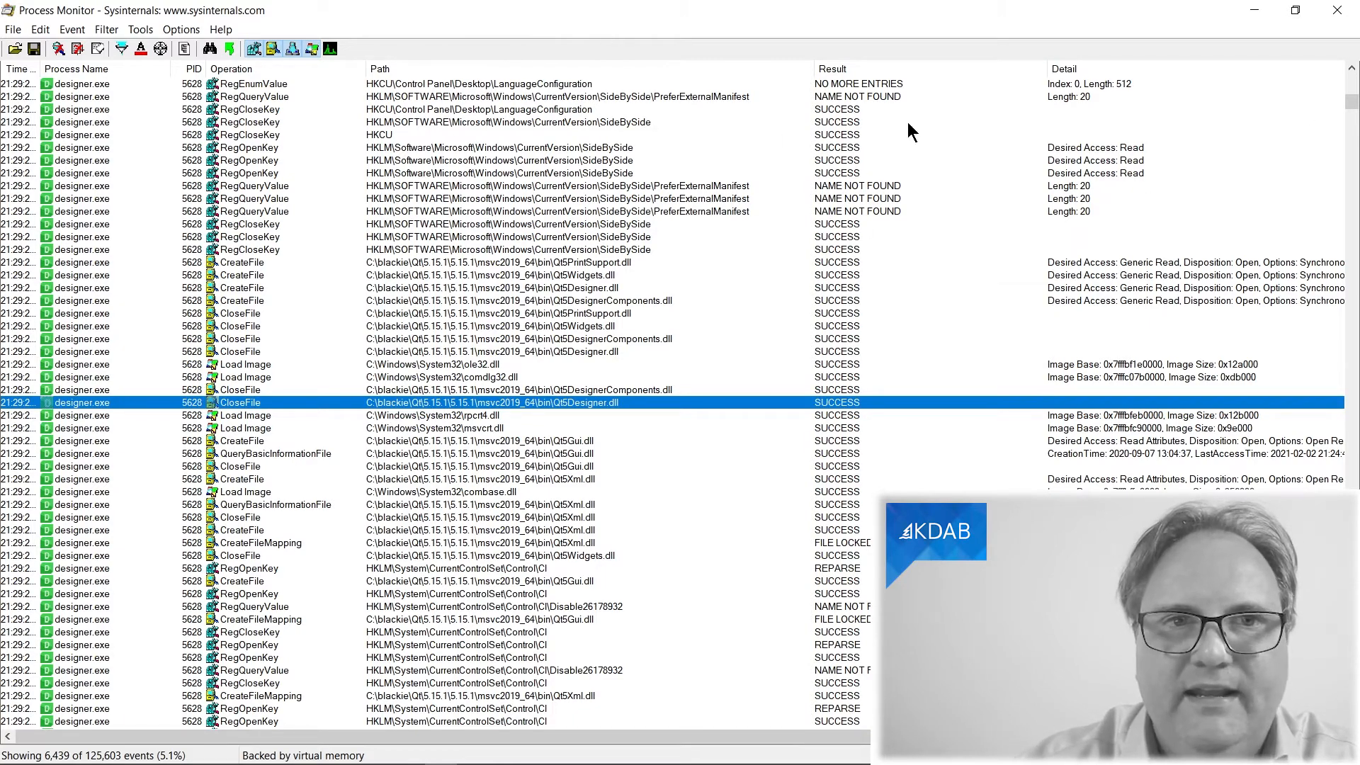
scroll("down", 3)
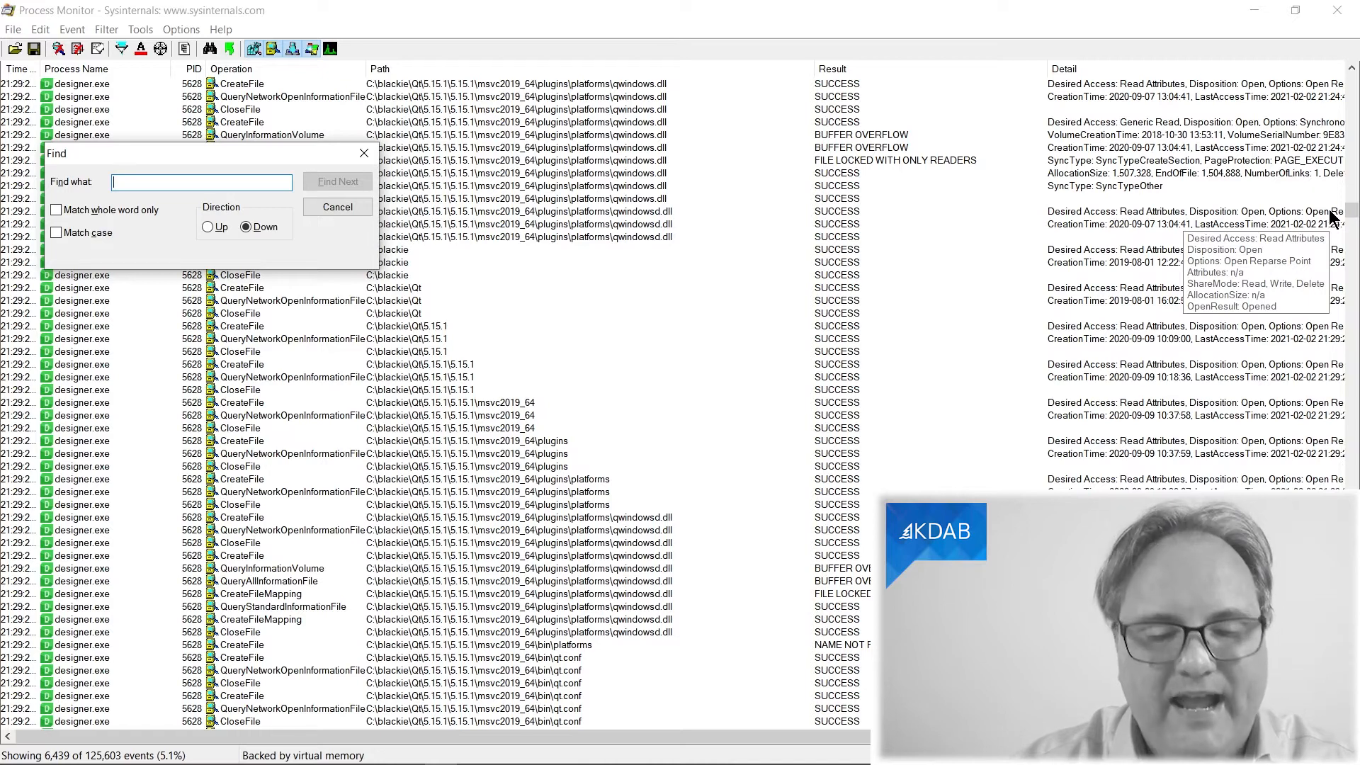
Search the trace for 'QWAMPlugins' until the last match and dismiss the no-more-matches message
type("QWAMP")
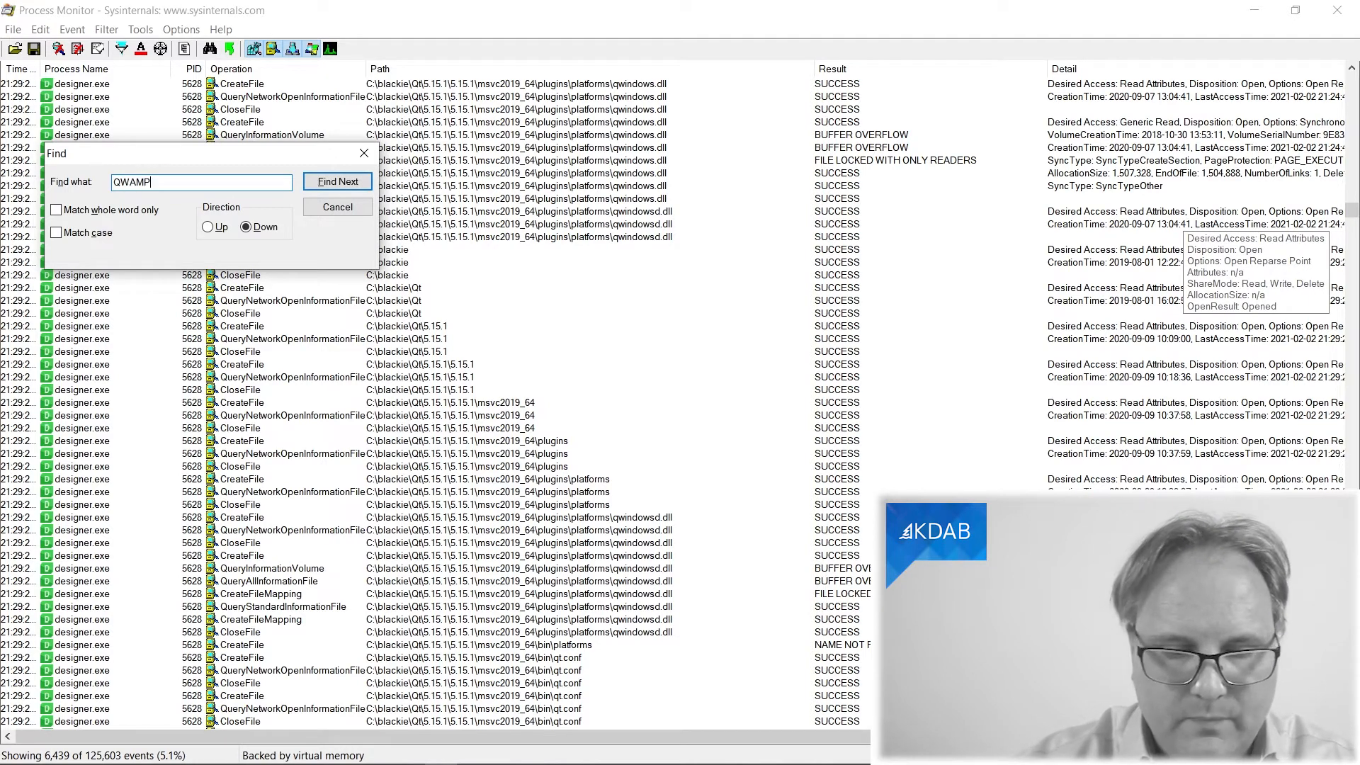
type("lugins")
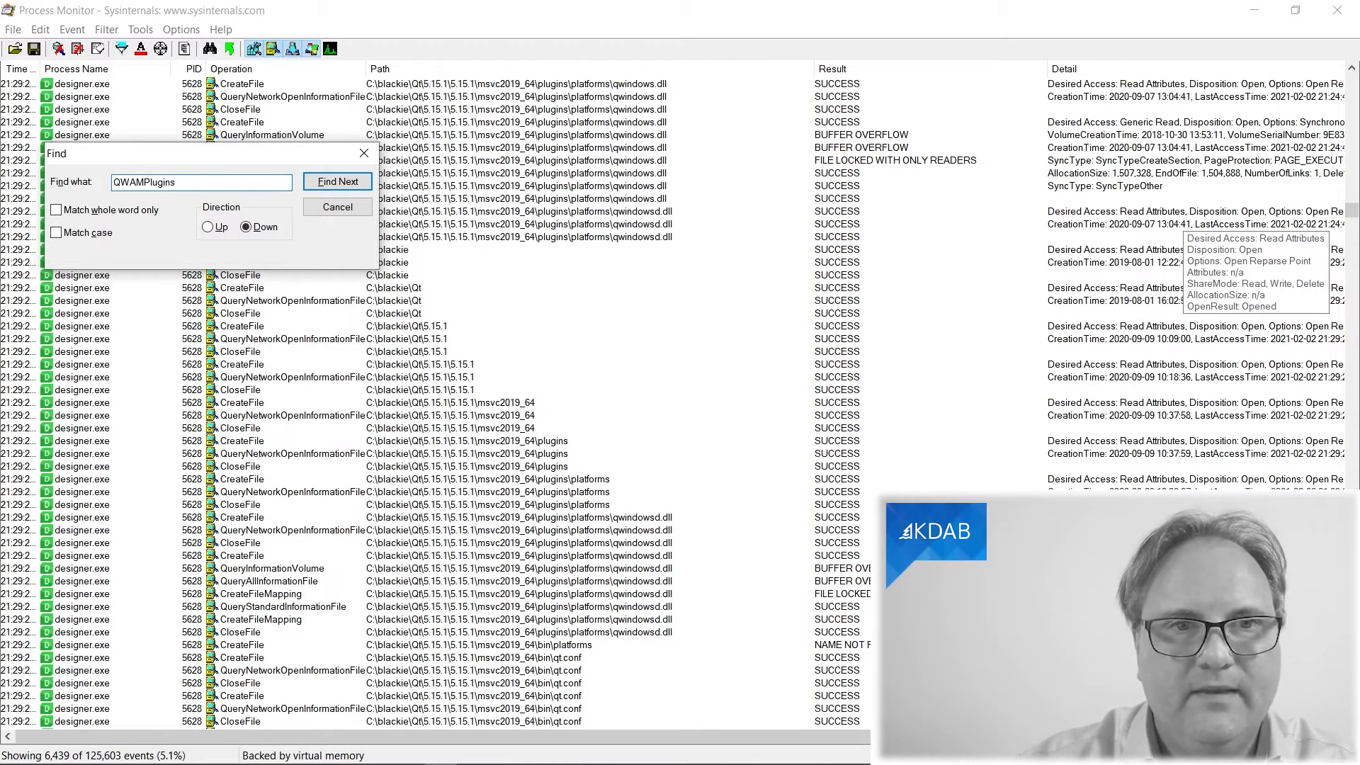
left_click(337, 182)
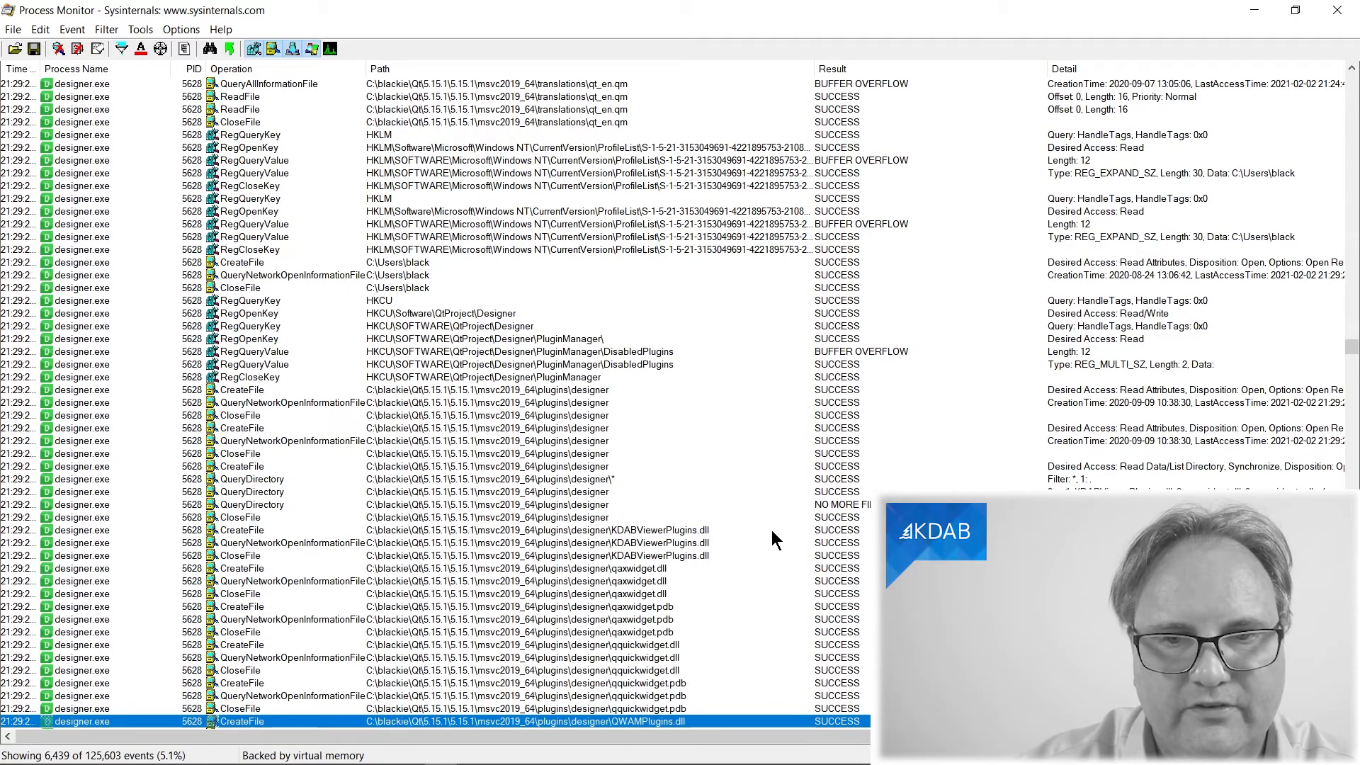
scroll("down", 3)
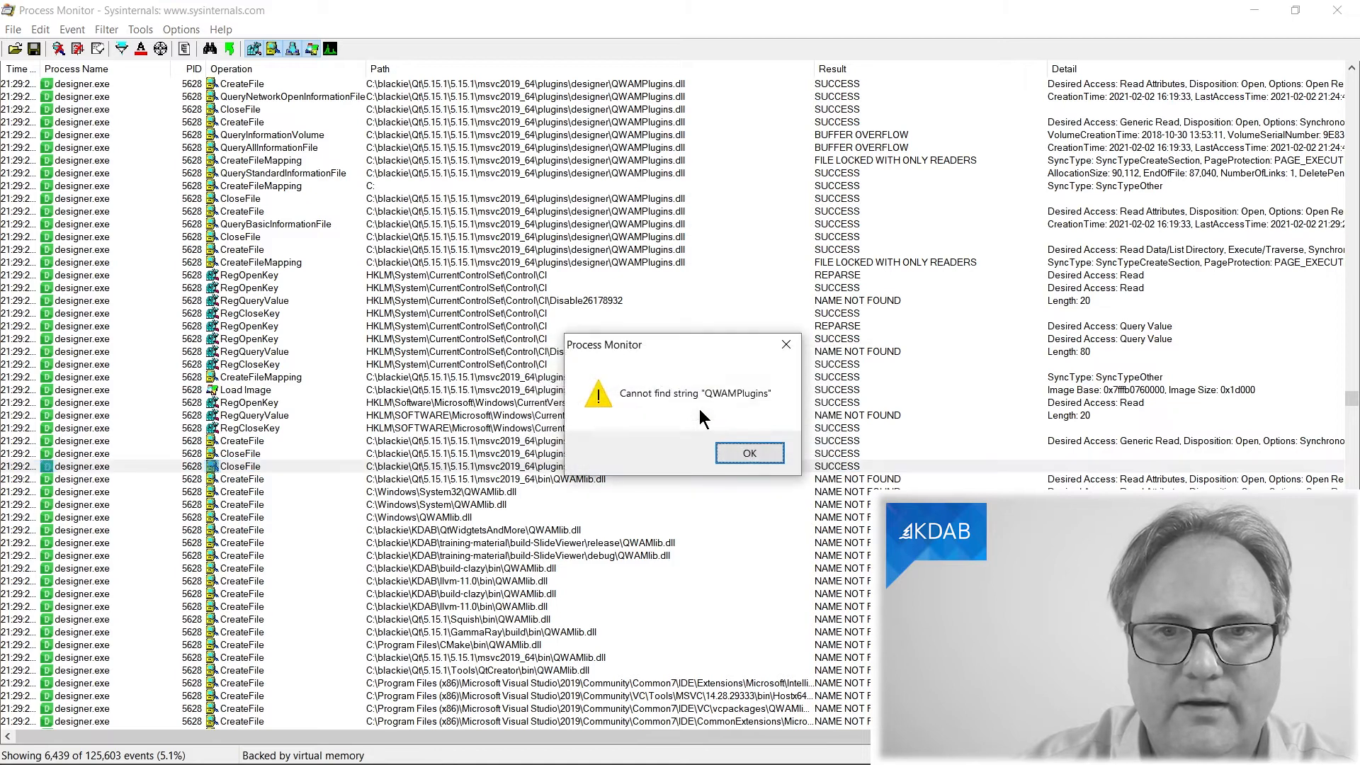
left_click(748, 453)
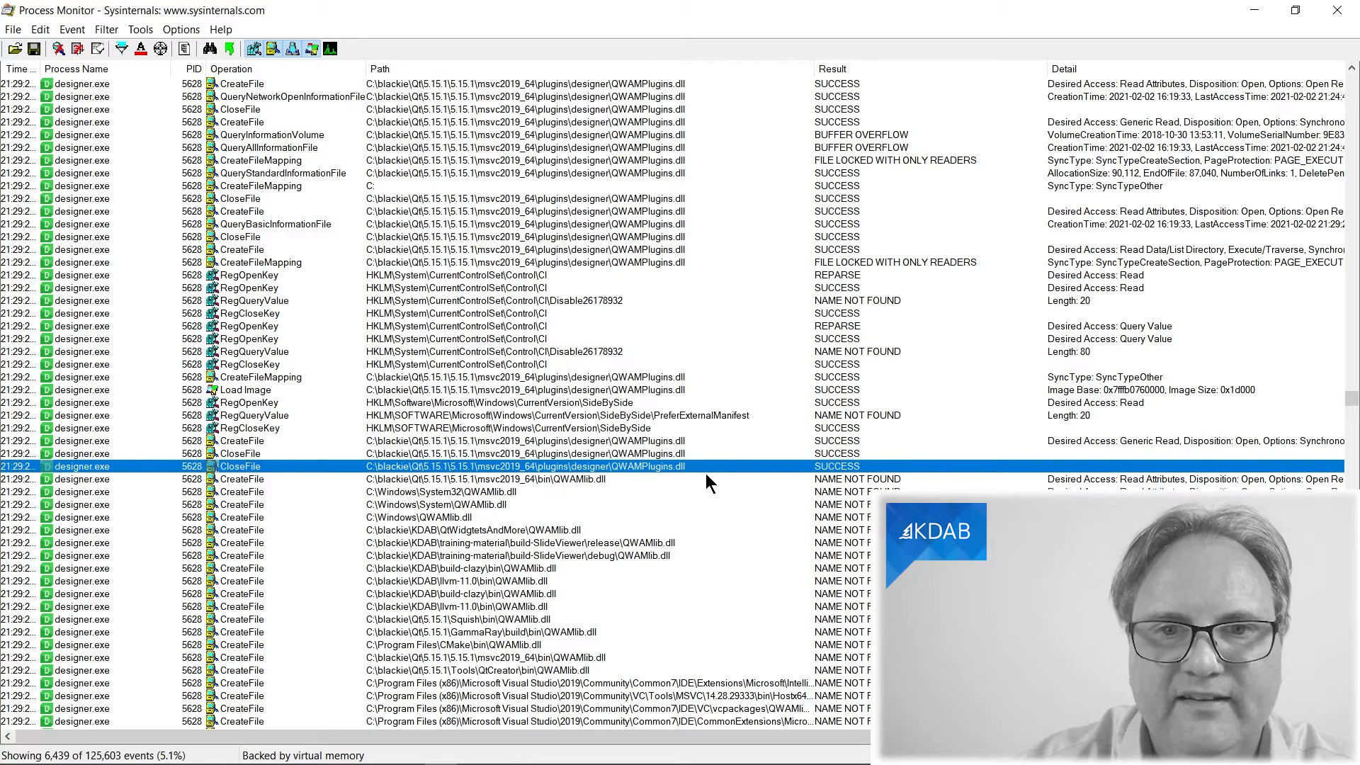
mouse_move(719, 483)
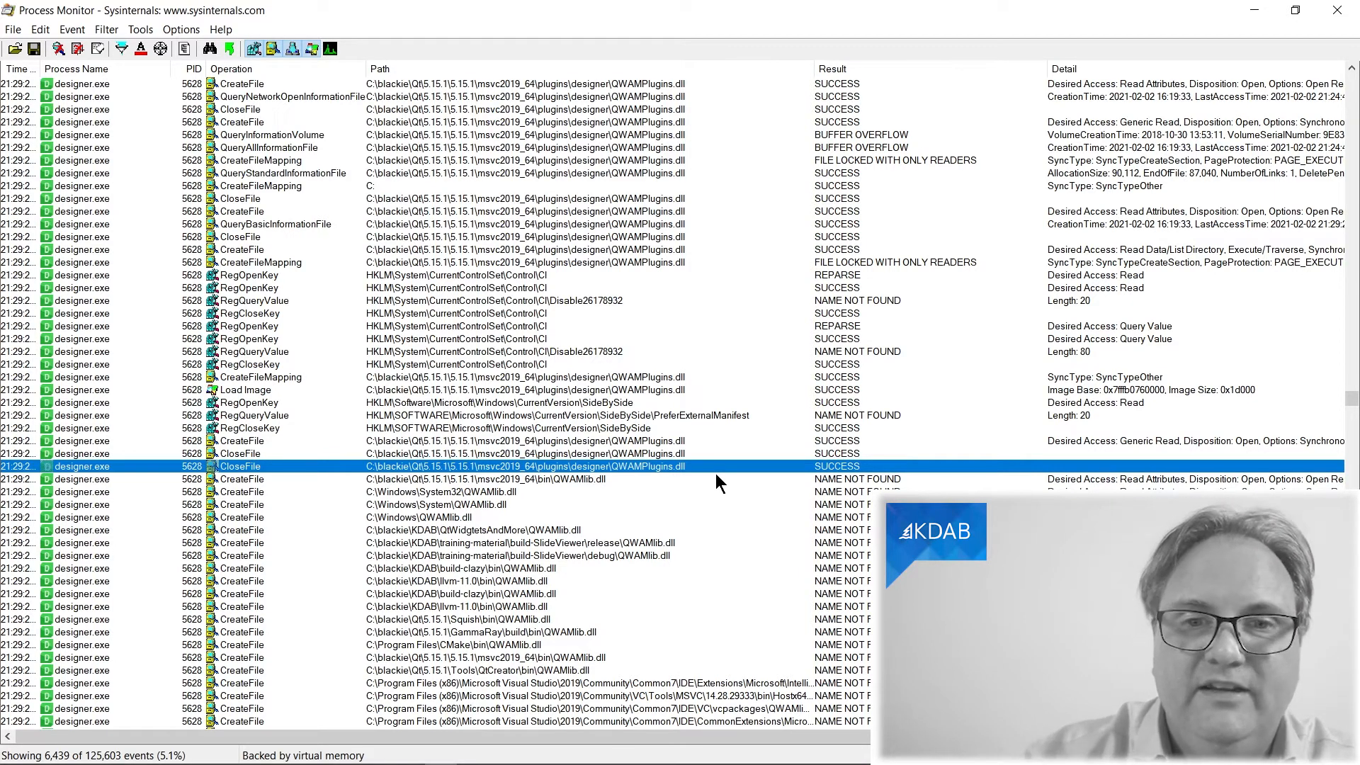
mouse_move(496, 491)
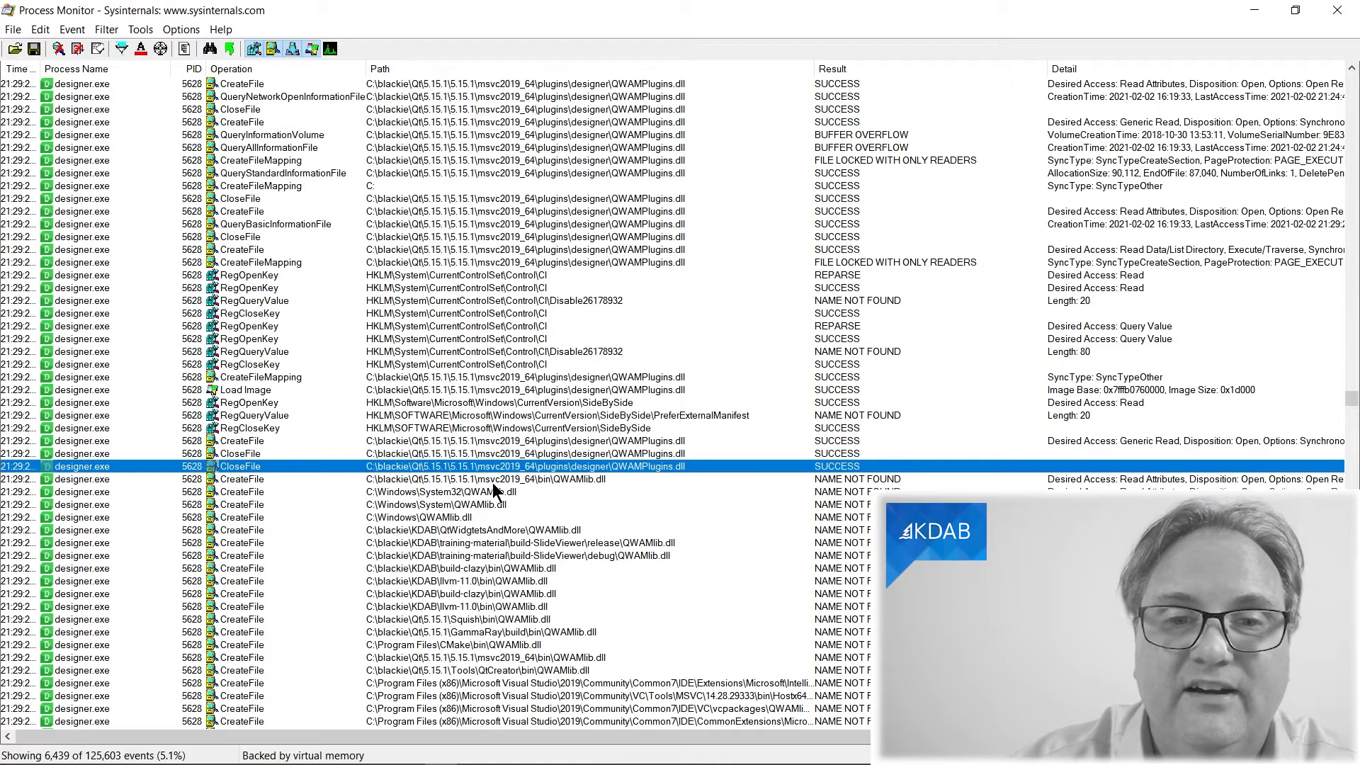
mouse_move(580, 493)
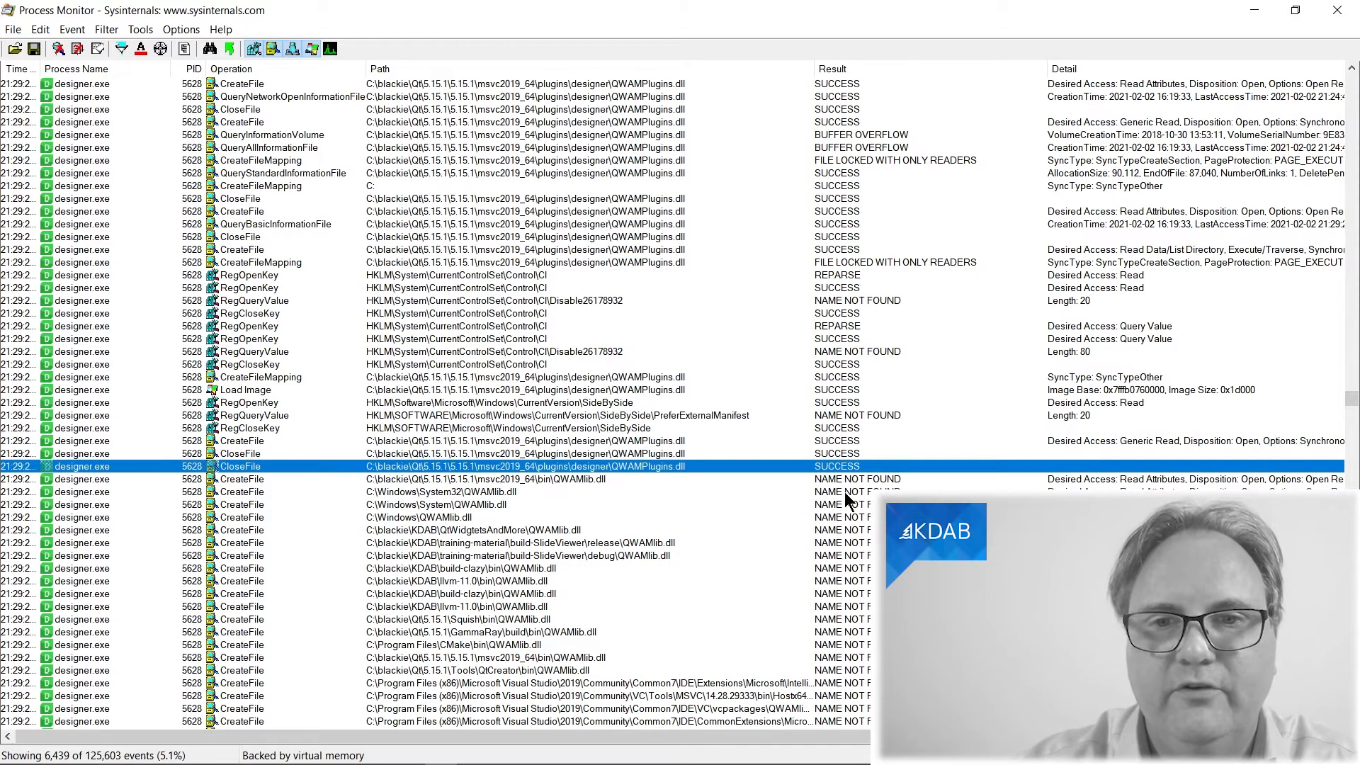
mouse_move(539, 486)
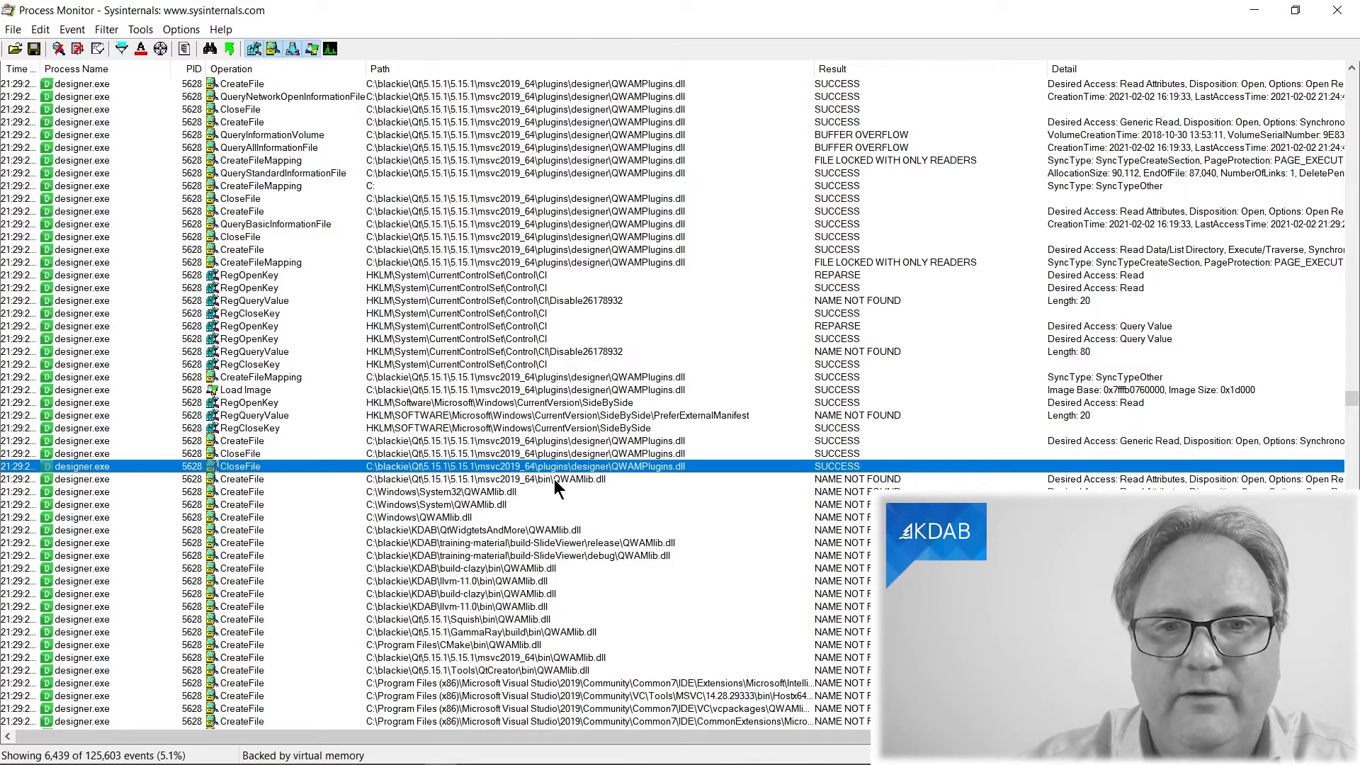
mouse_move(612, 495)
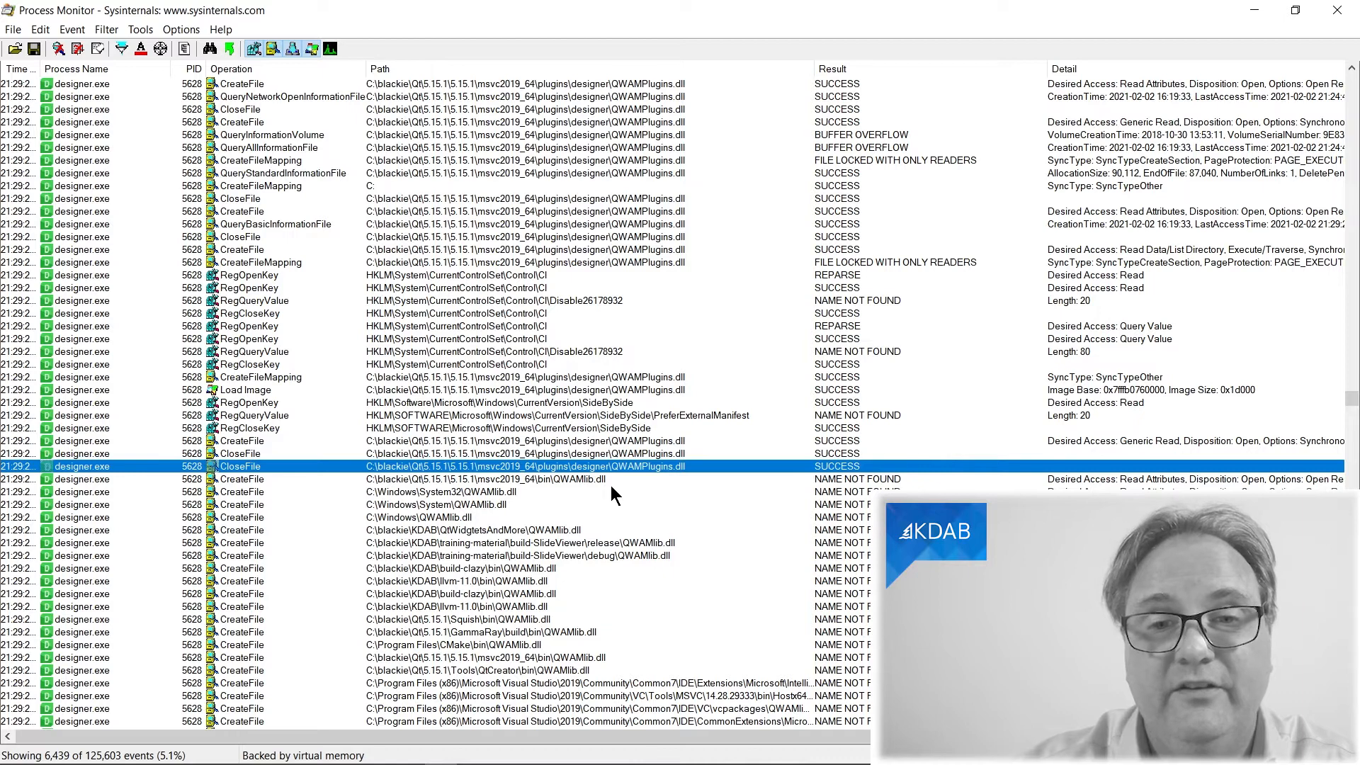
mouse_move(690, 473)
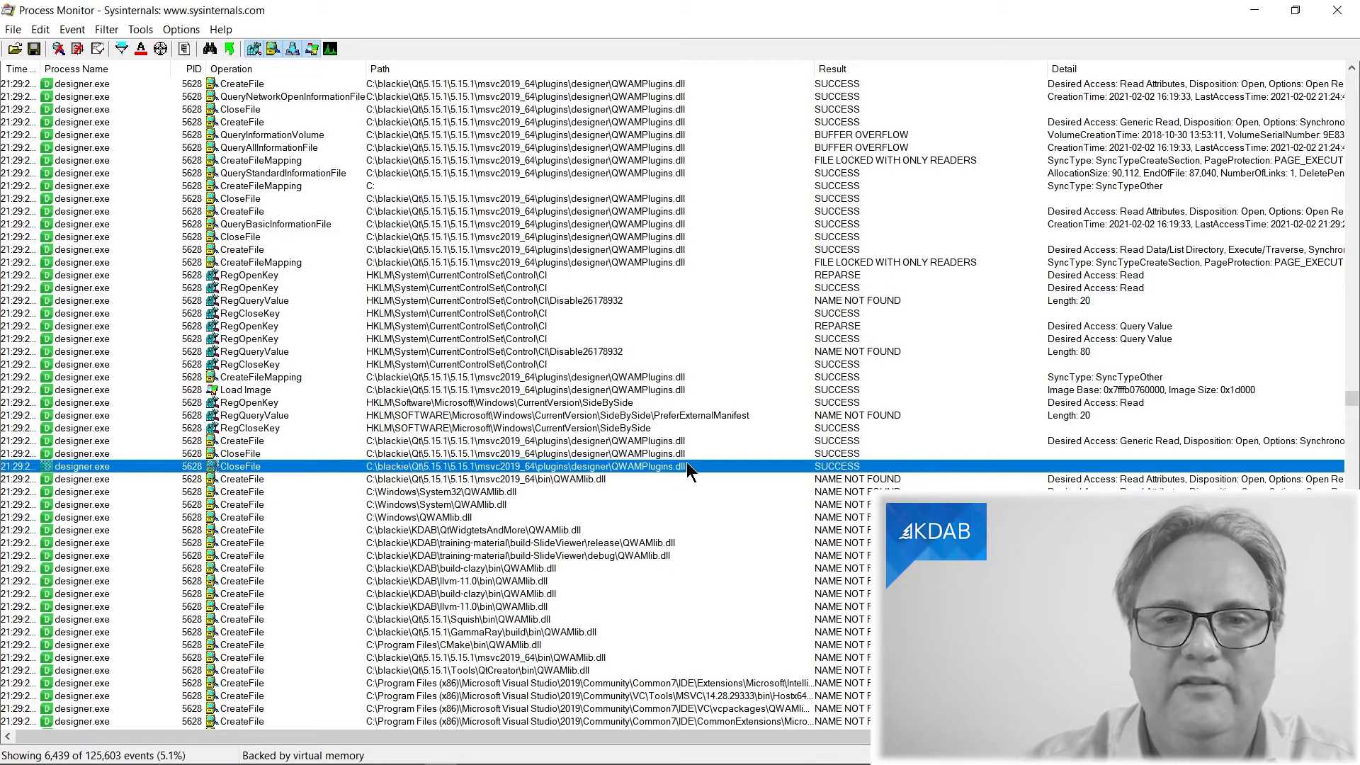
mouse_move(700, 480)
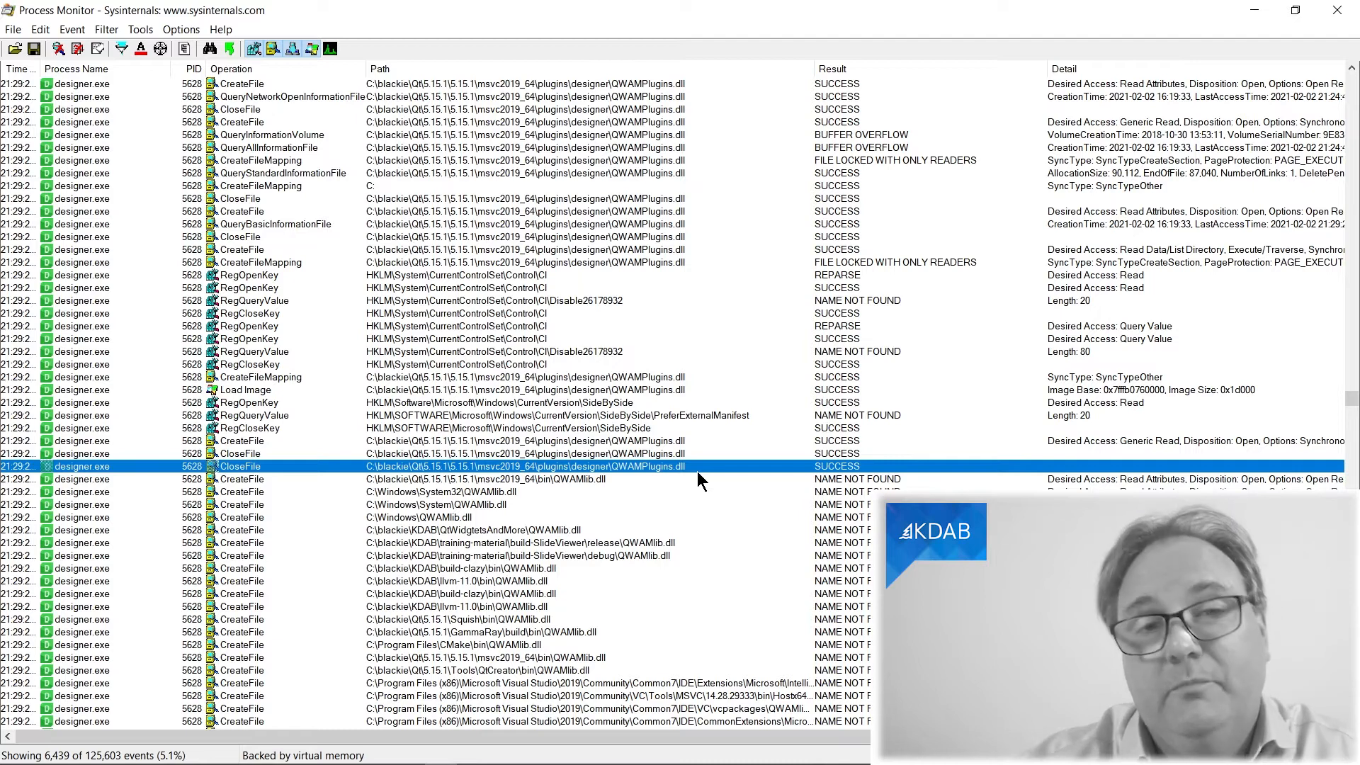
mouse_move(608, 503)
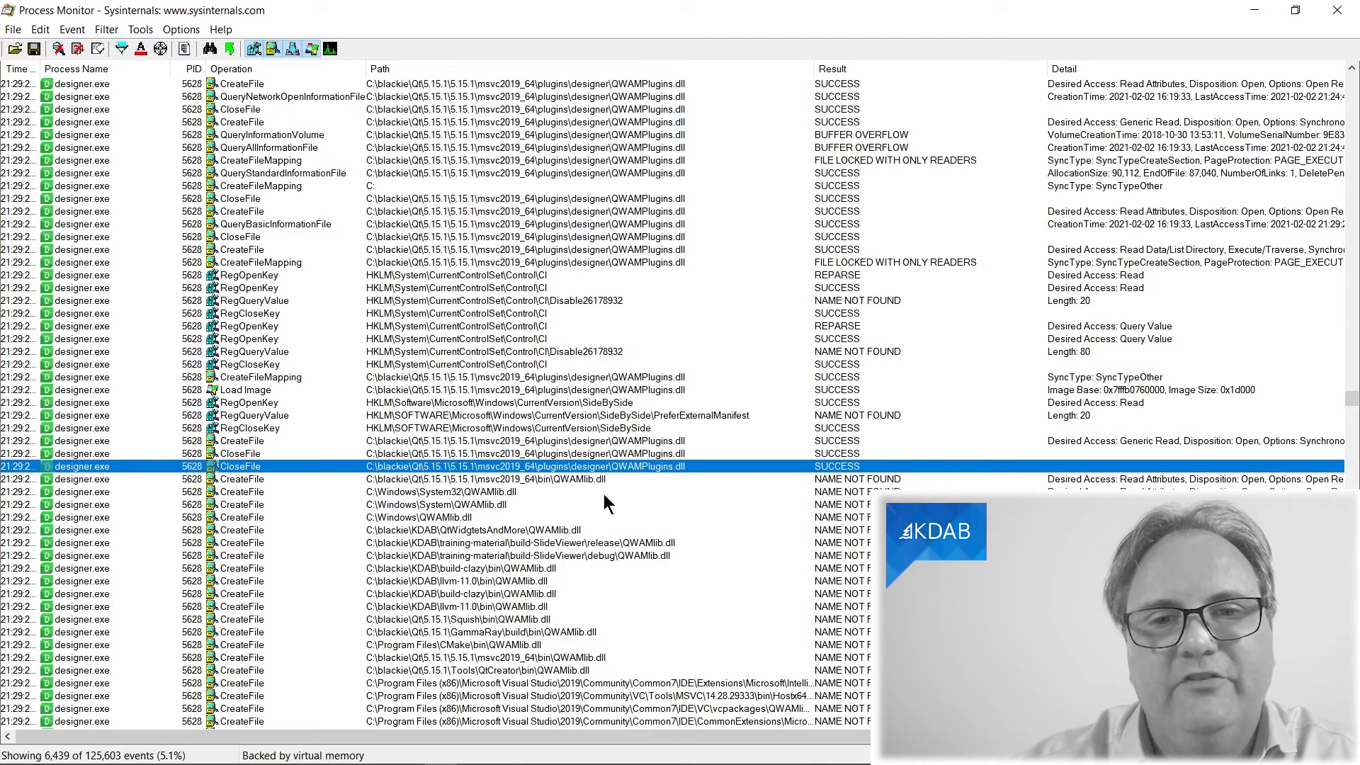
mouse_move(580, 484)
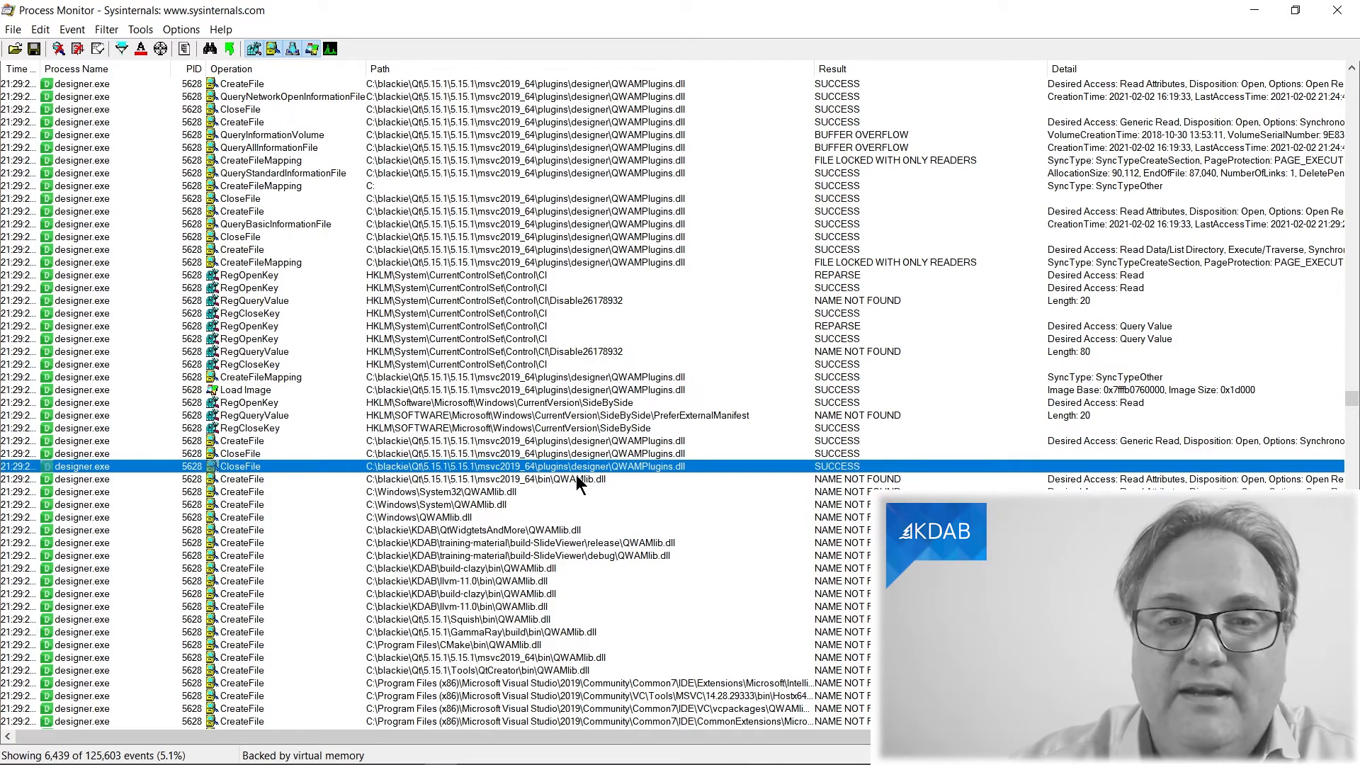
mouse_move(613, 486)
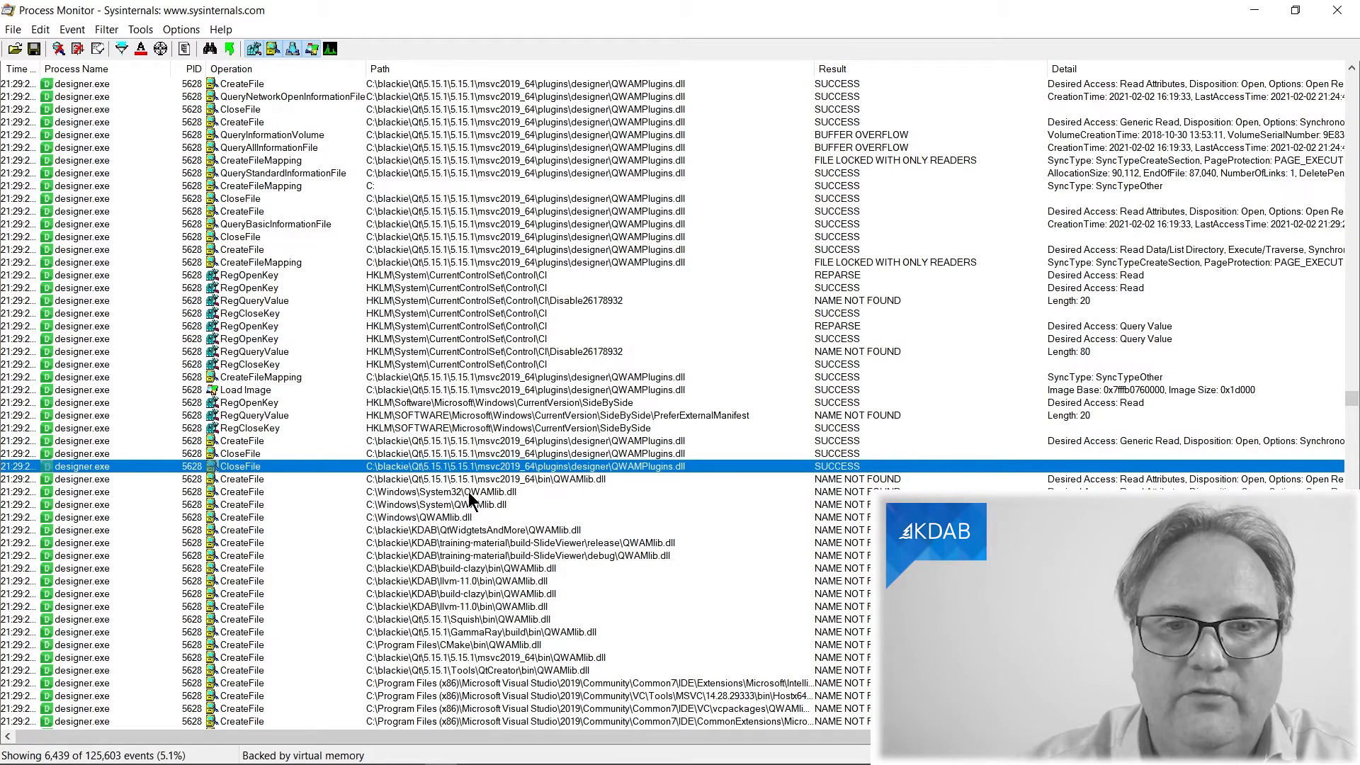
mouse_move(476, 509)
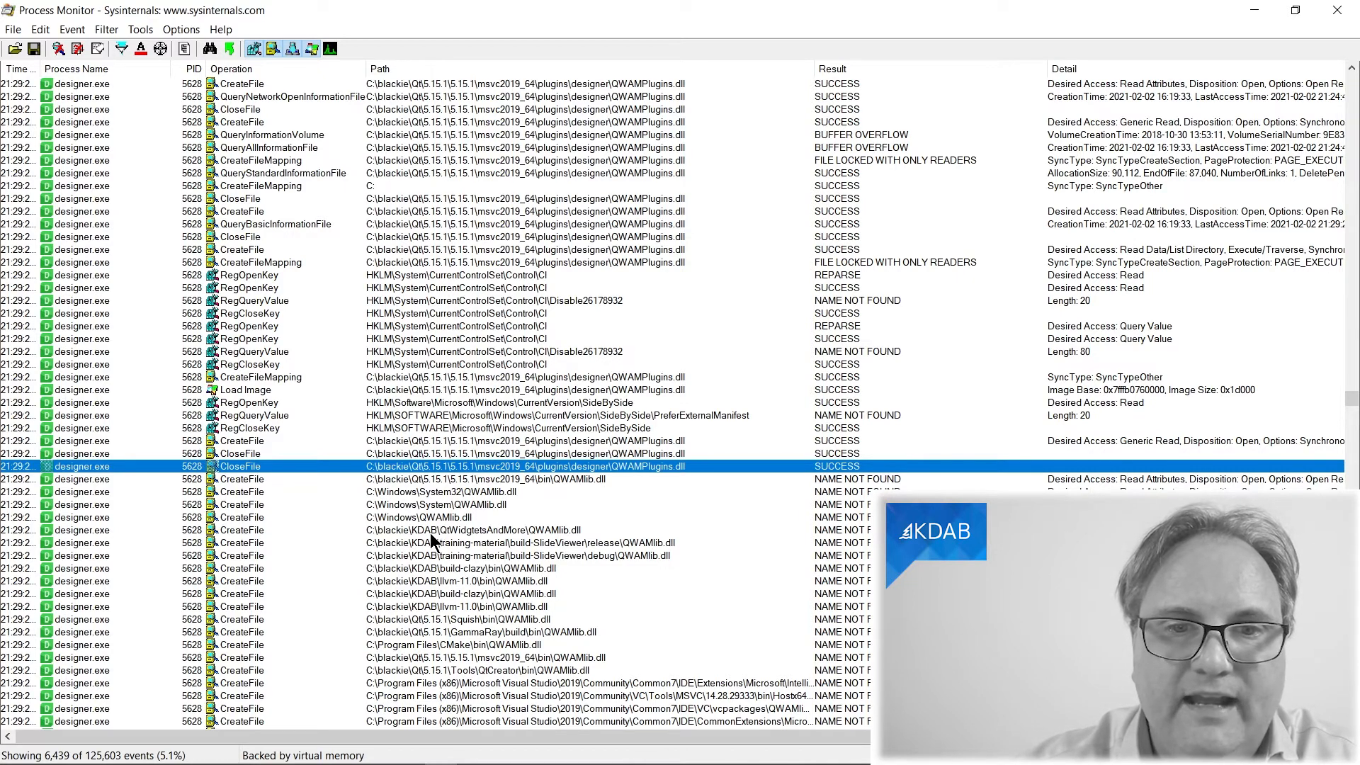
mouse_move(462, 543)
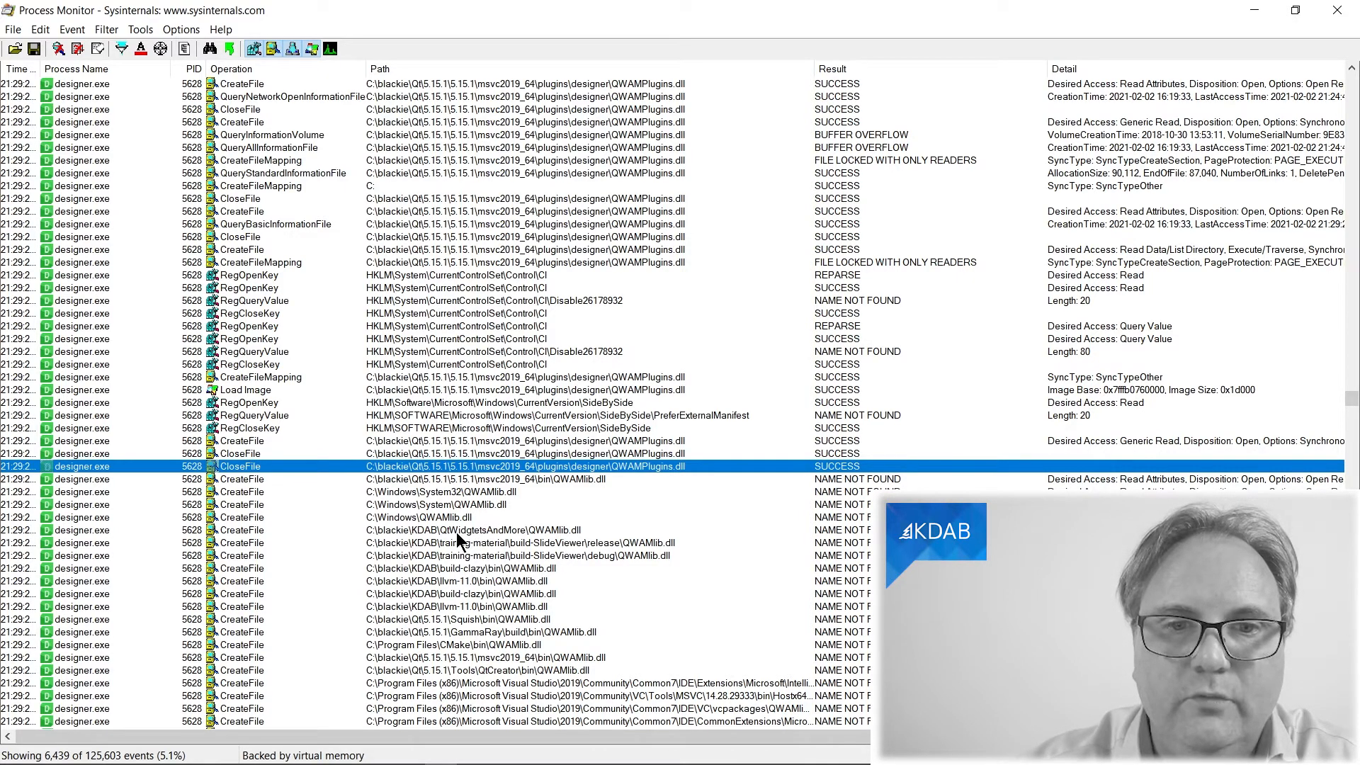
mouse_move(556, 540)
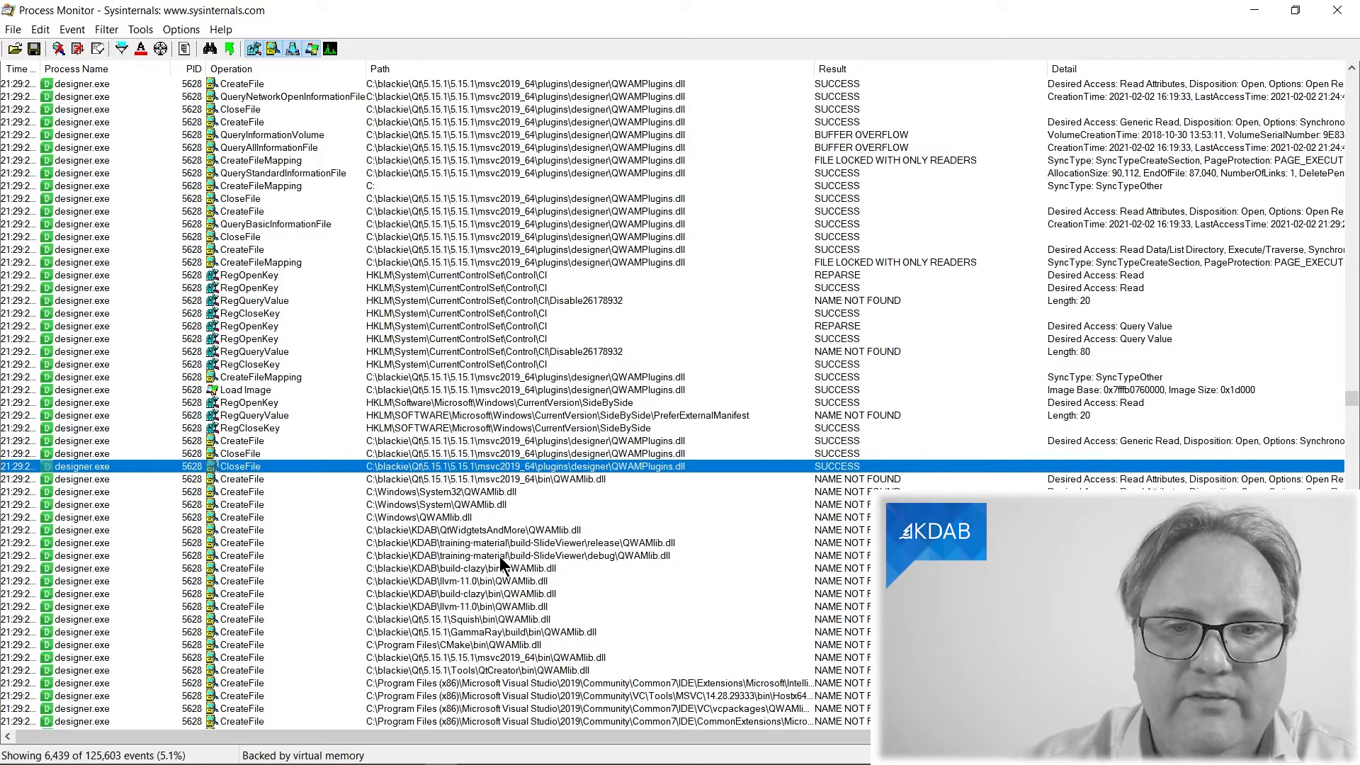
mouse_move(492, 639)
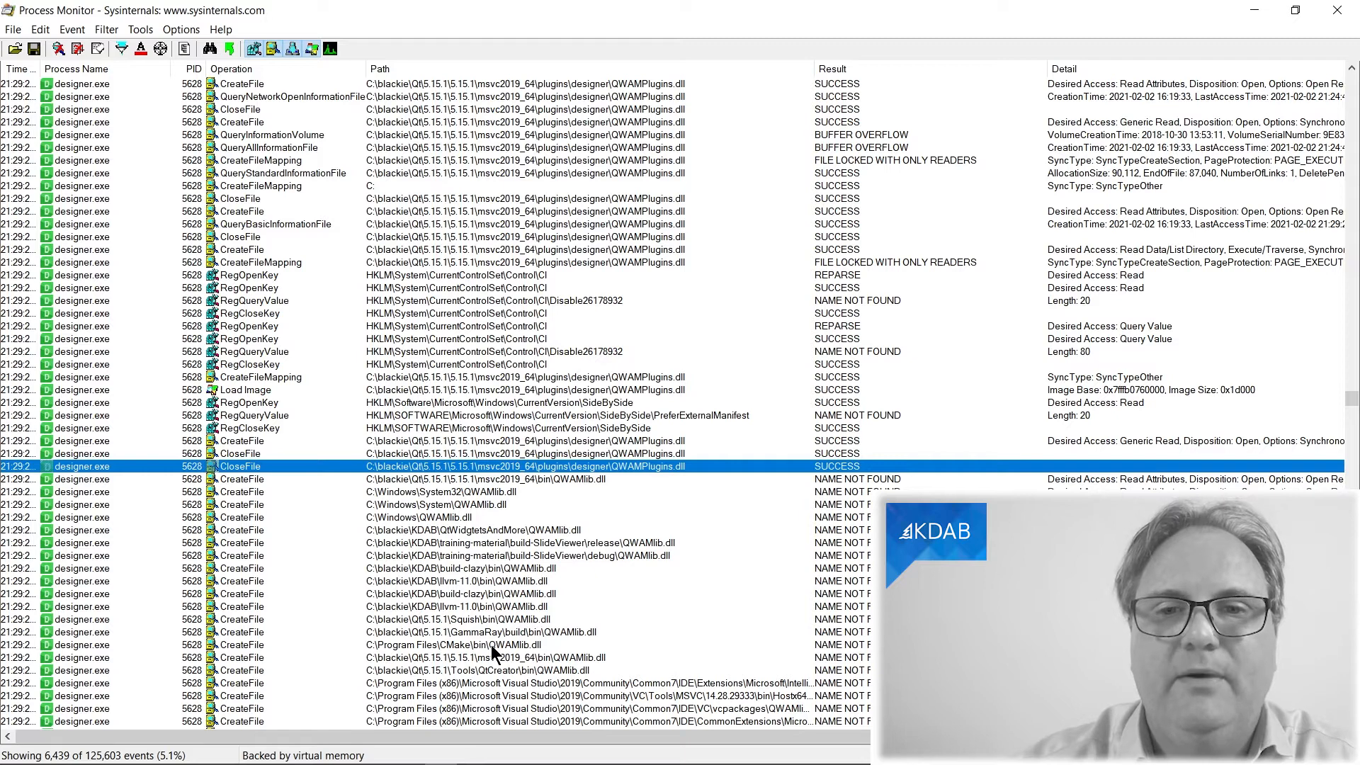
mouse_move(516, 494)
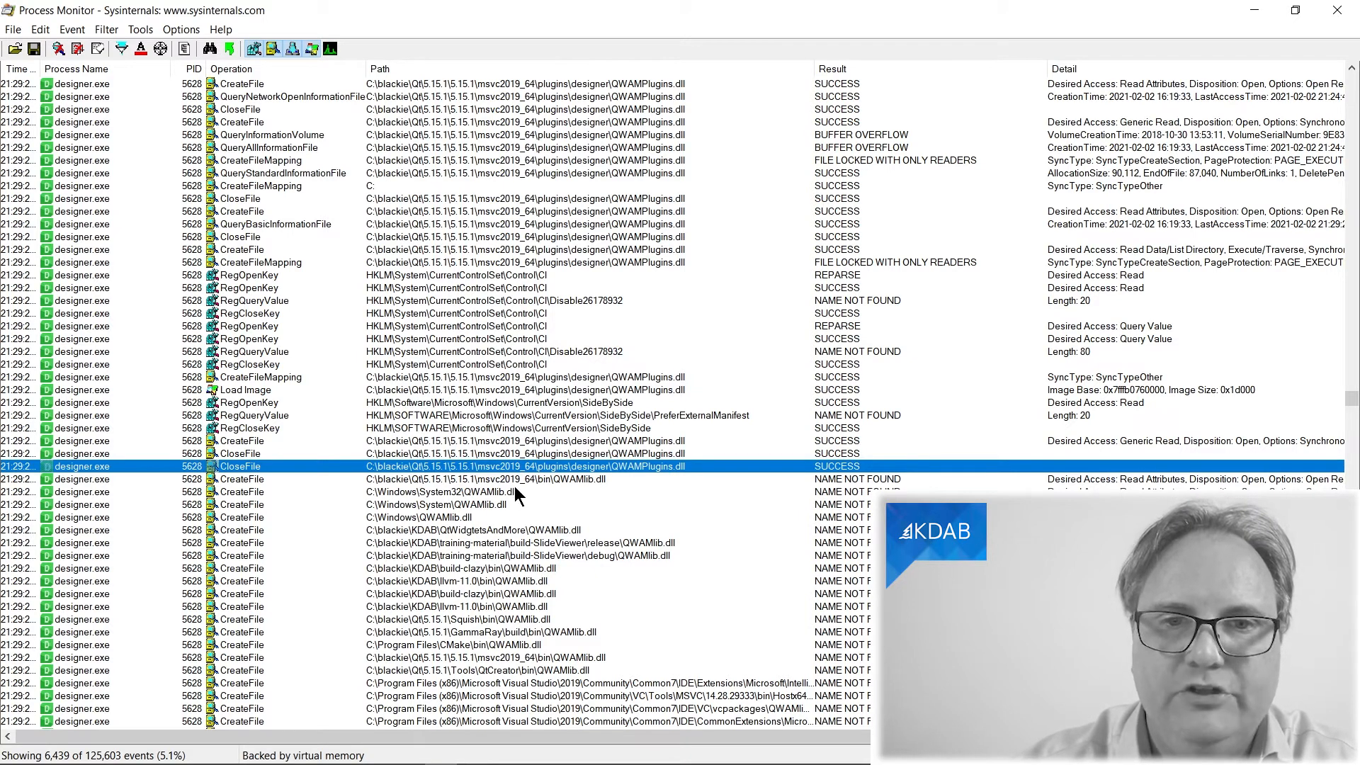